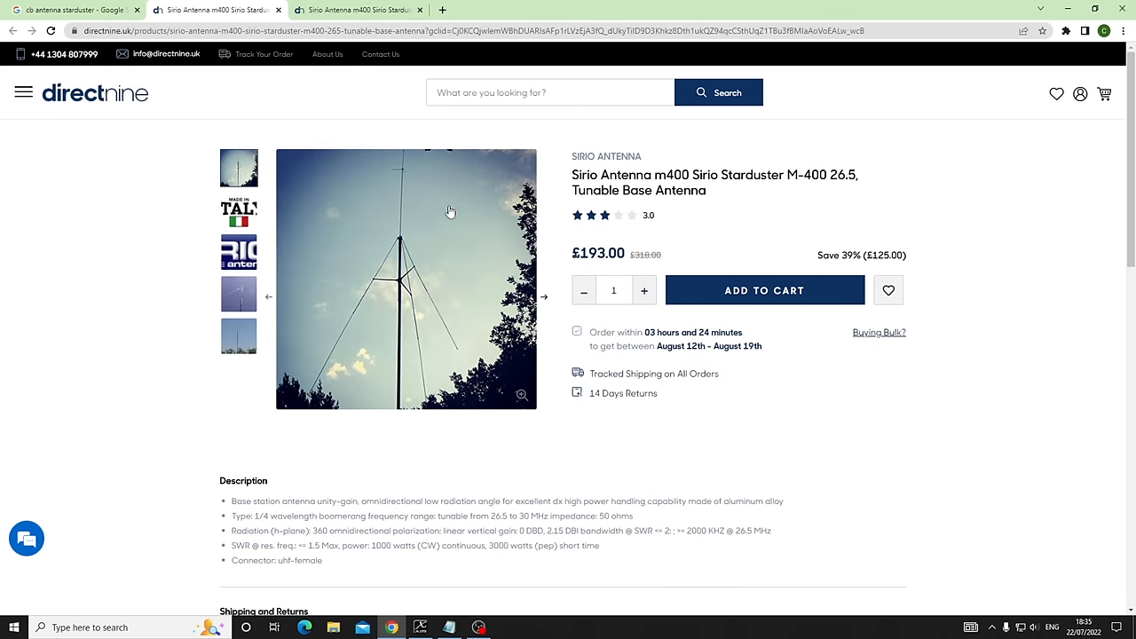
pyautogui.moveTo(399, 247)
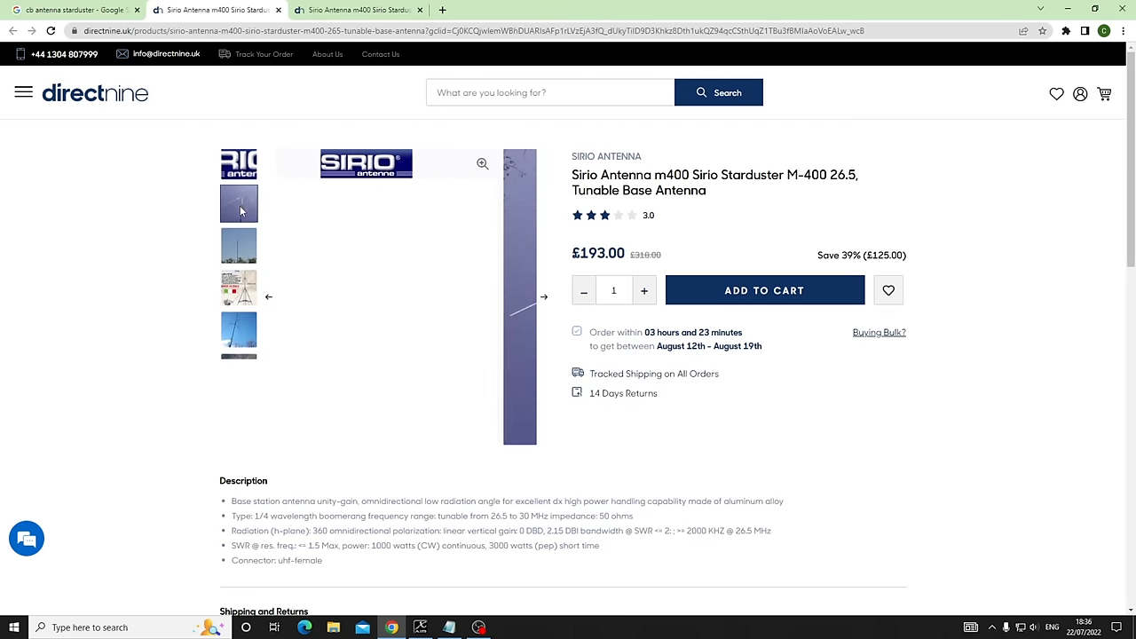
# Step: Show another gallery photo of the Sirio Starduster M-400 antenna on directnine
pyautogui.click(238, 295)
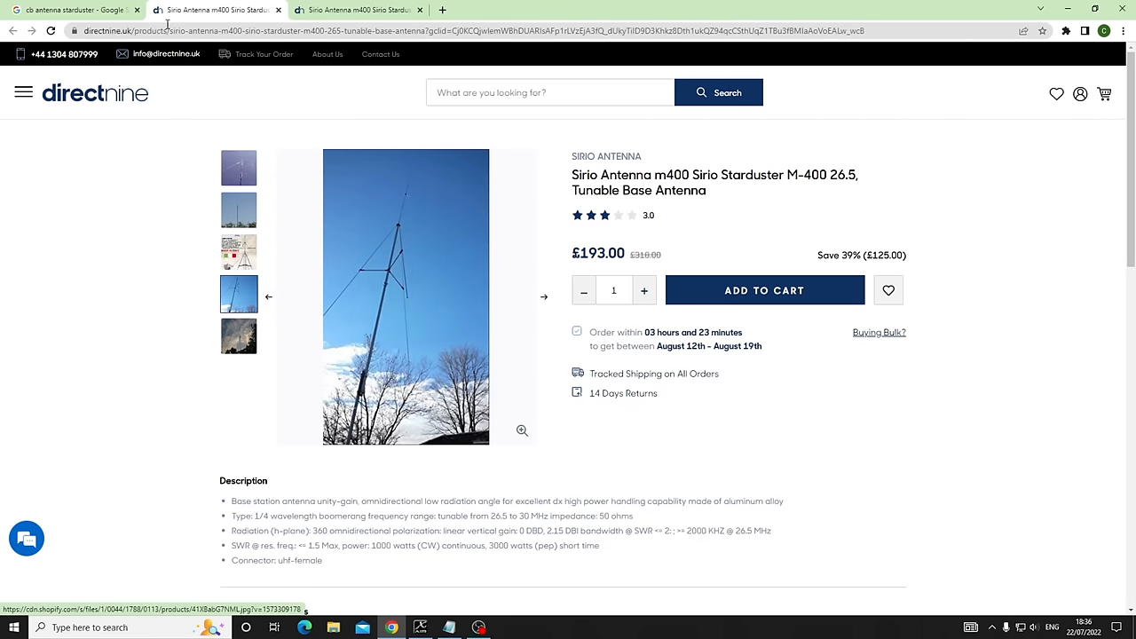
# Step: Preview the M400 base antenna, eBay dimension diagram and A/S Starduster images in Google Images
pyautogui.click(76, 9)
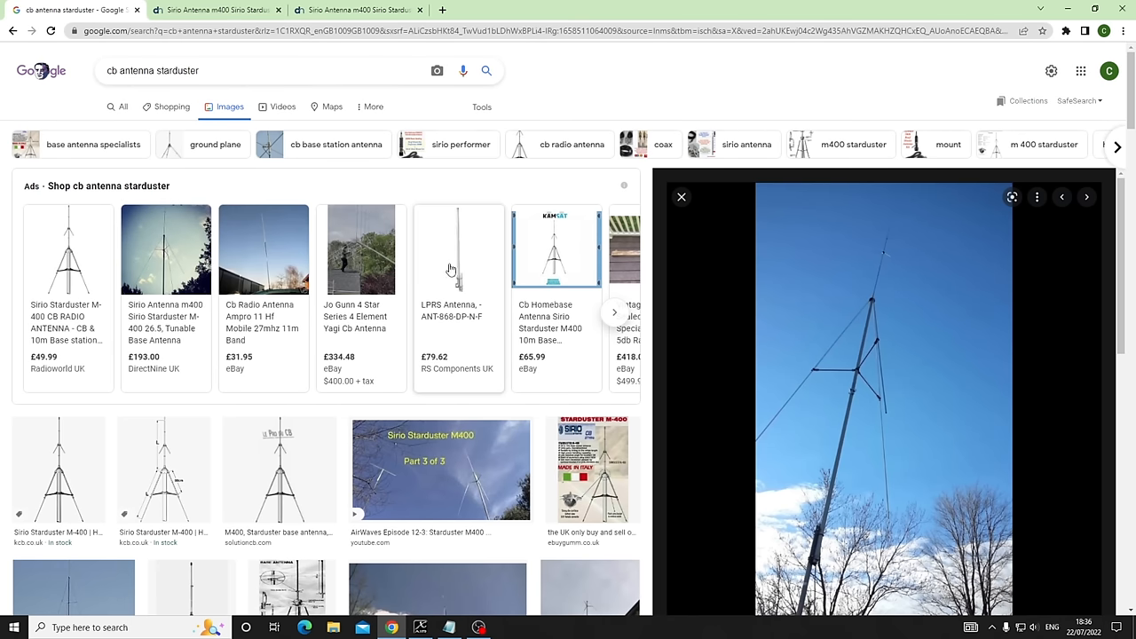
pyautogui.click(278, 373)
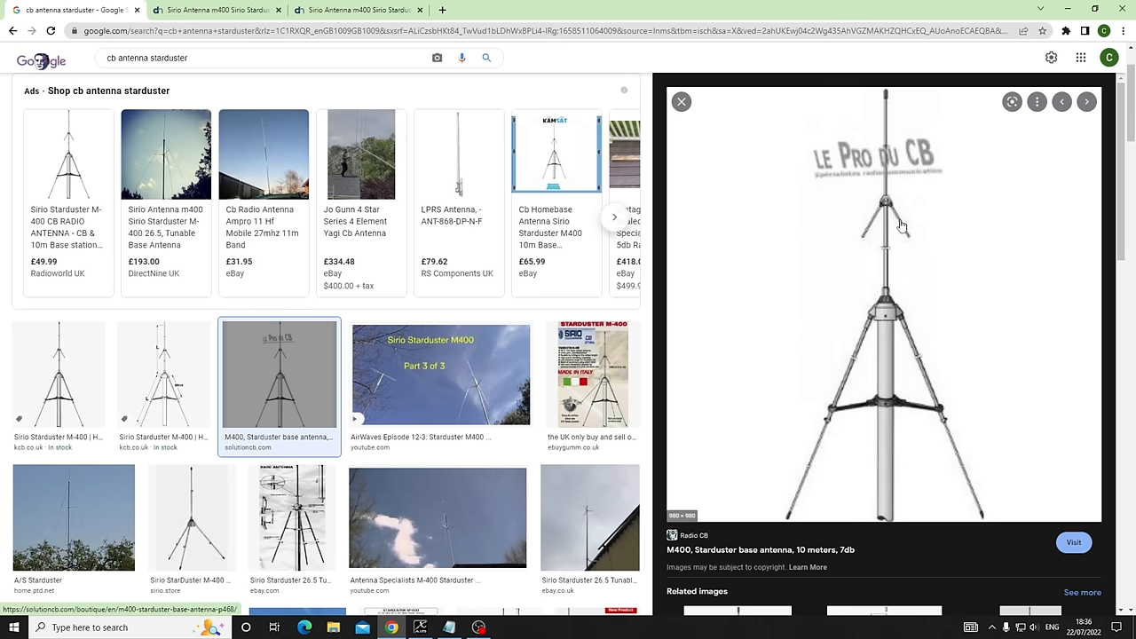
pyautogui.moveTo(885, 216)
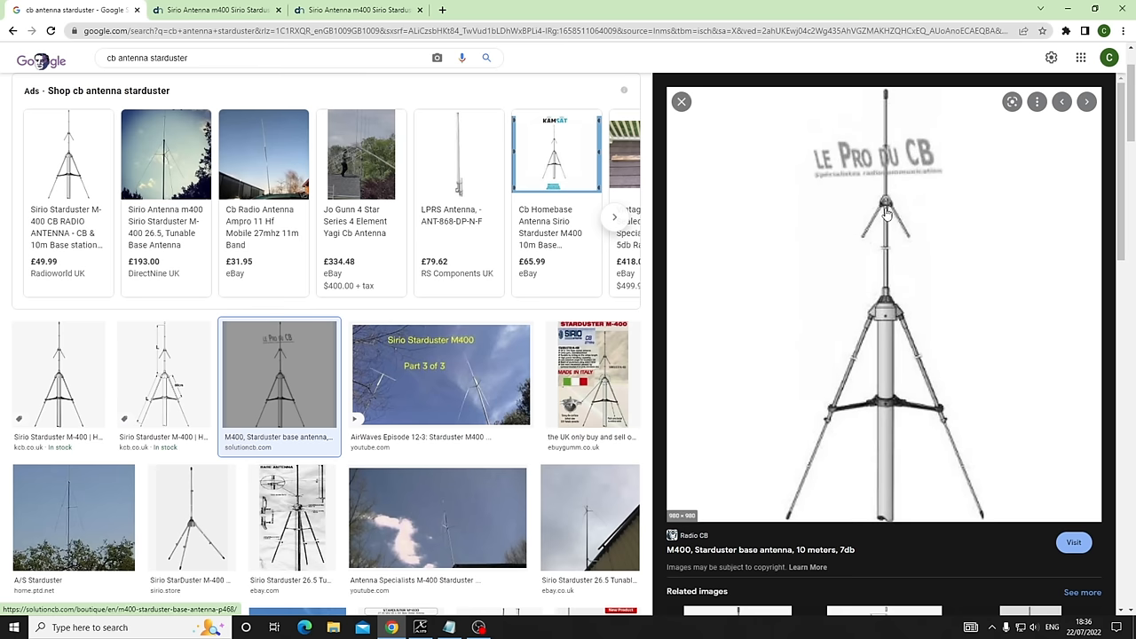
pyautogui.moveTo(876, 203)
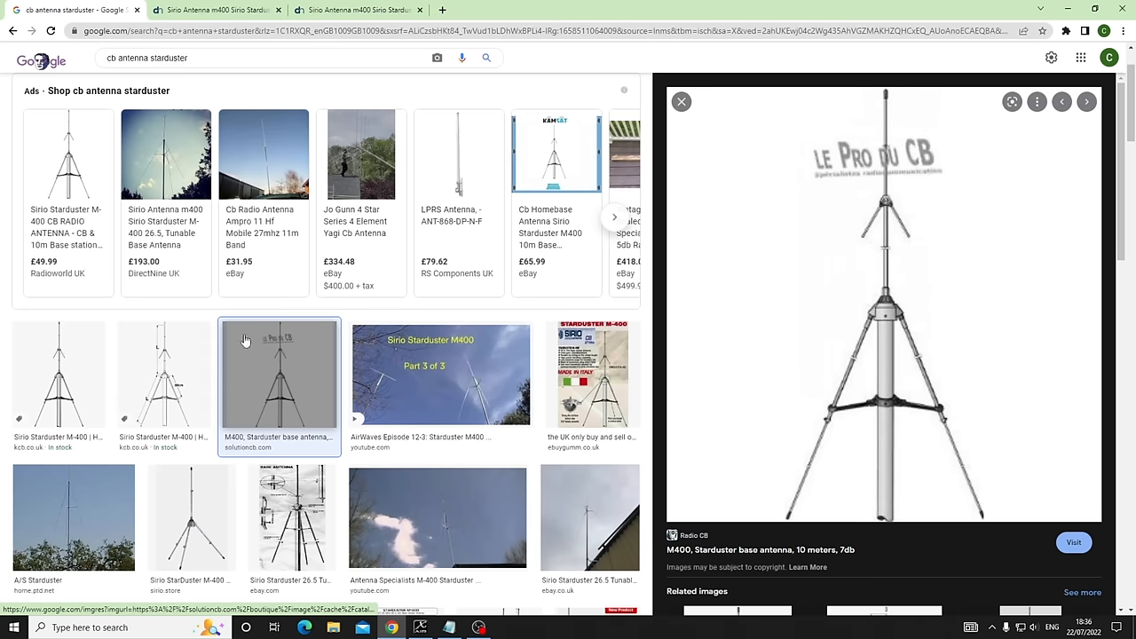
pyautogui.click(292, 515)
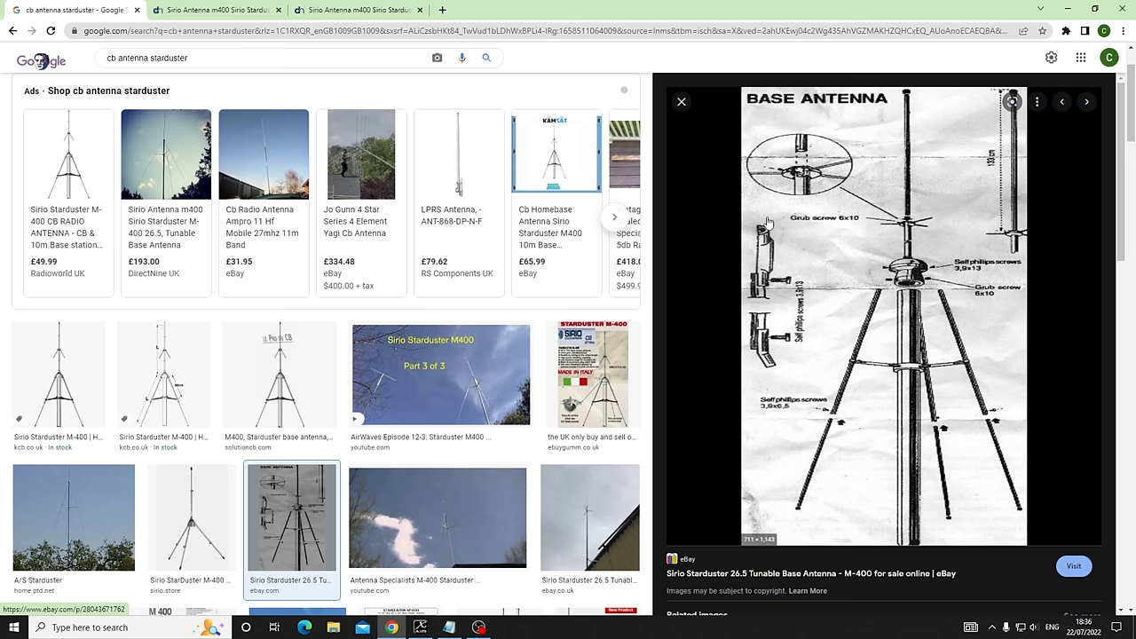
pyautogui.moveTo(816, 122)
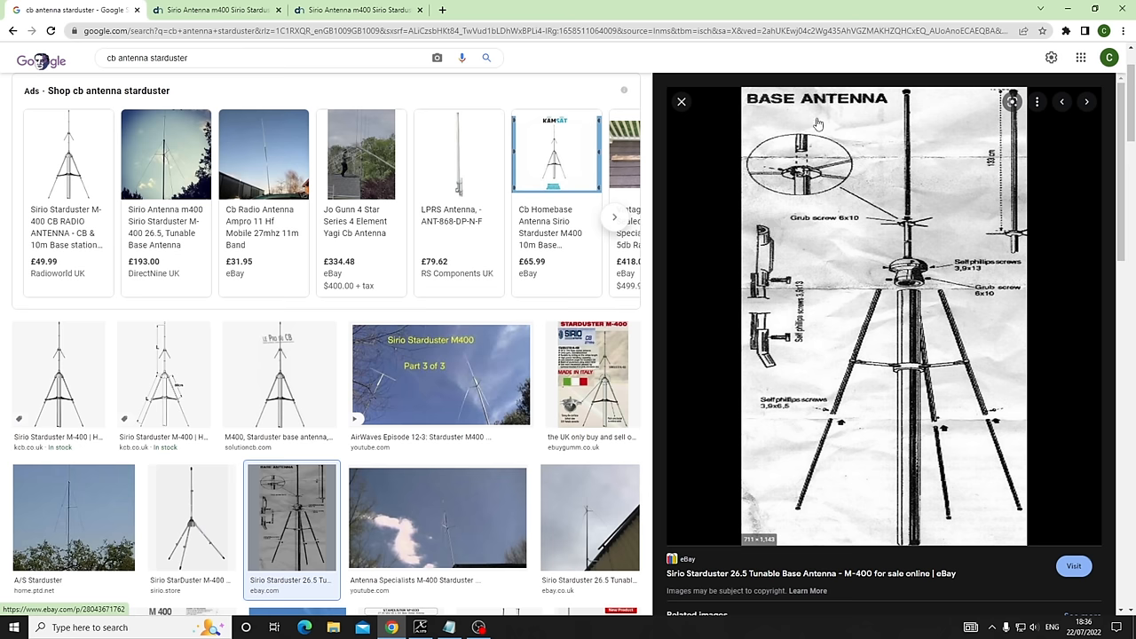
pyautogui.click(74, 516)
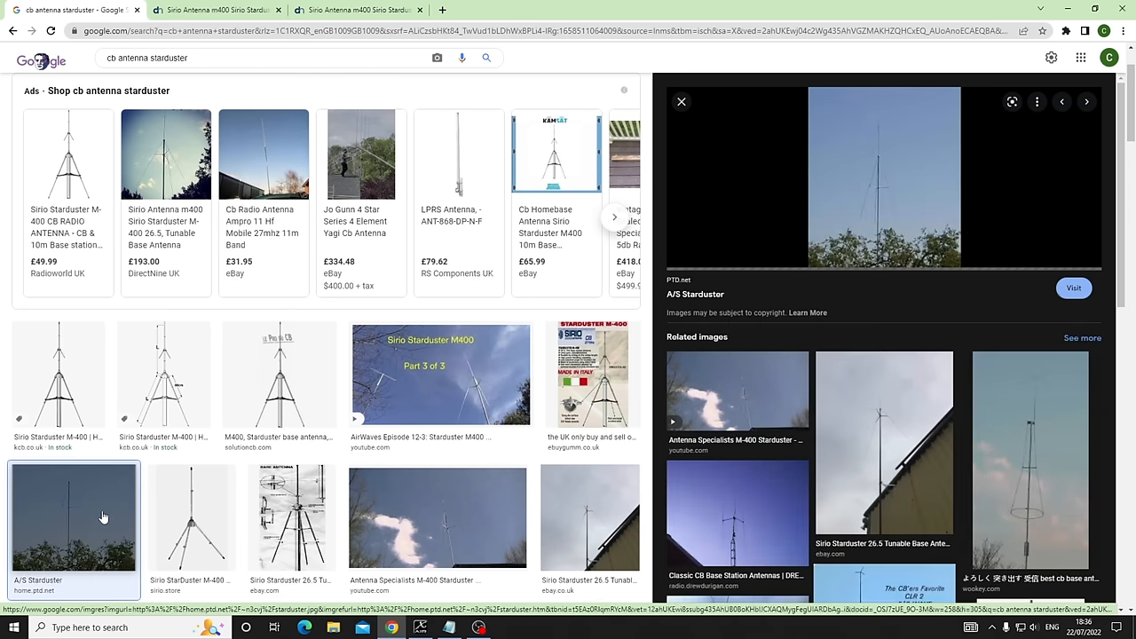
pyautogui.click(507, 627)
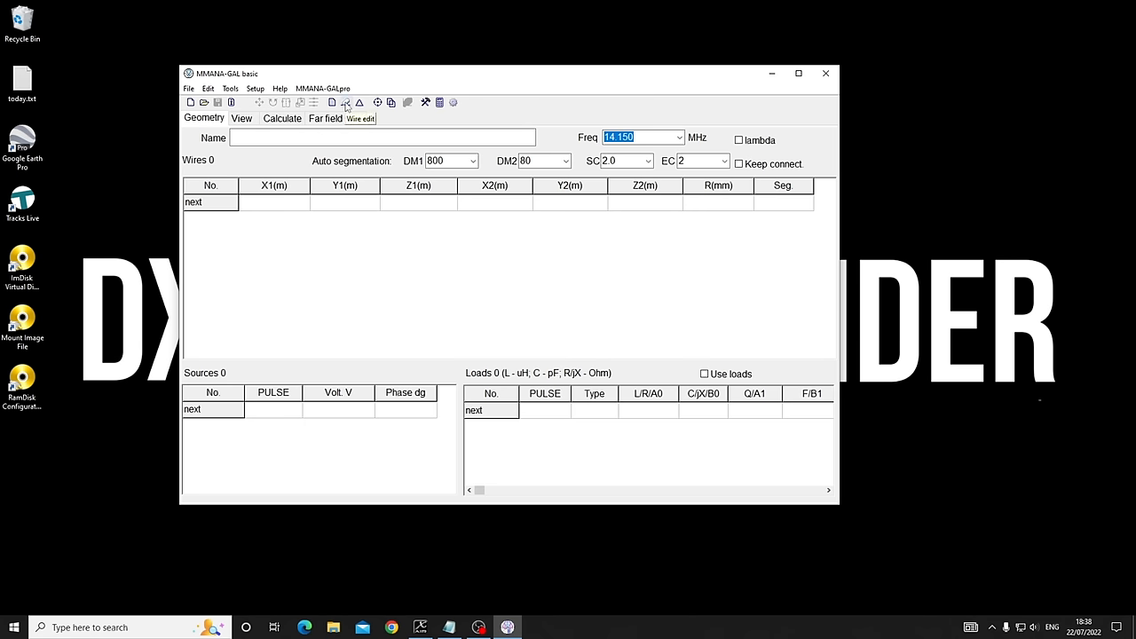
# Step: Open the Wire edit window for the empty model from the toolbar
pyautogui.click(254, 88)
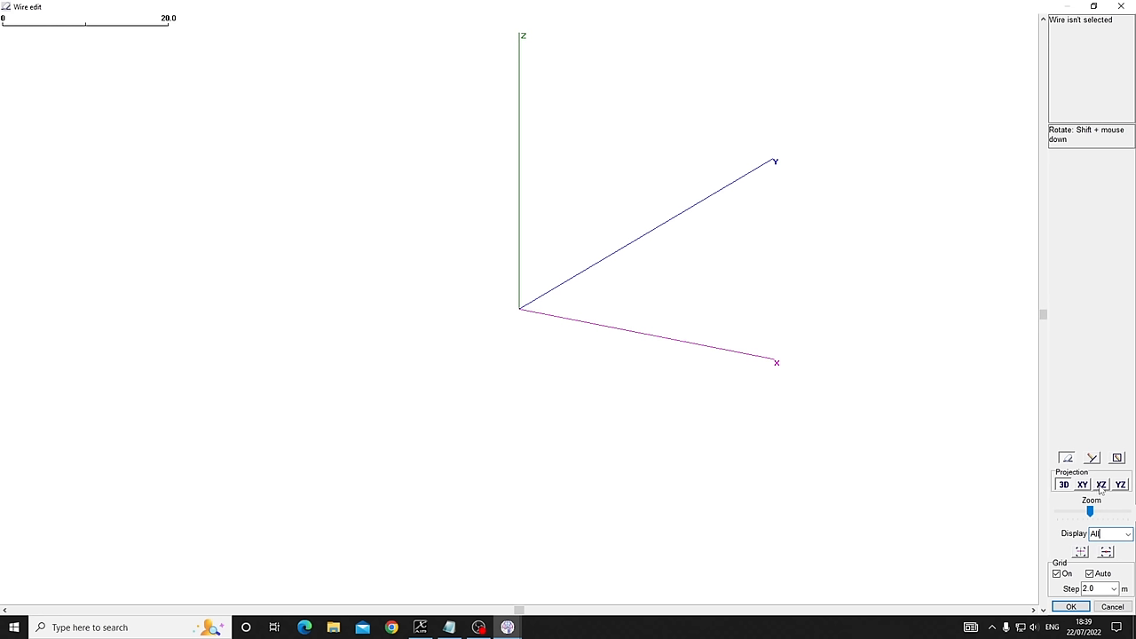
# Step: In XZ projection, draw a 10 m vertical and a 45° radial to 7 m, −7 m
pyautogui.click(1100, 484)
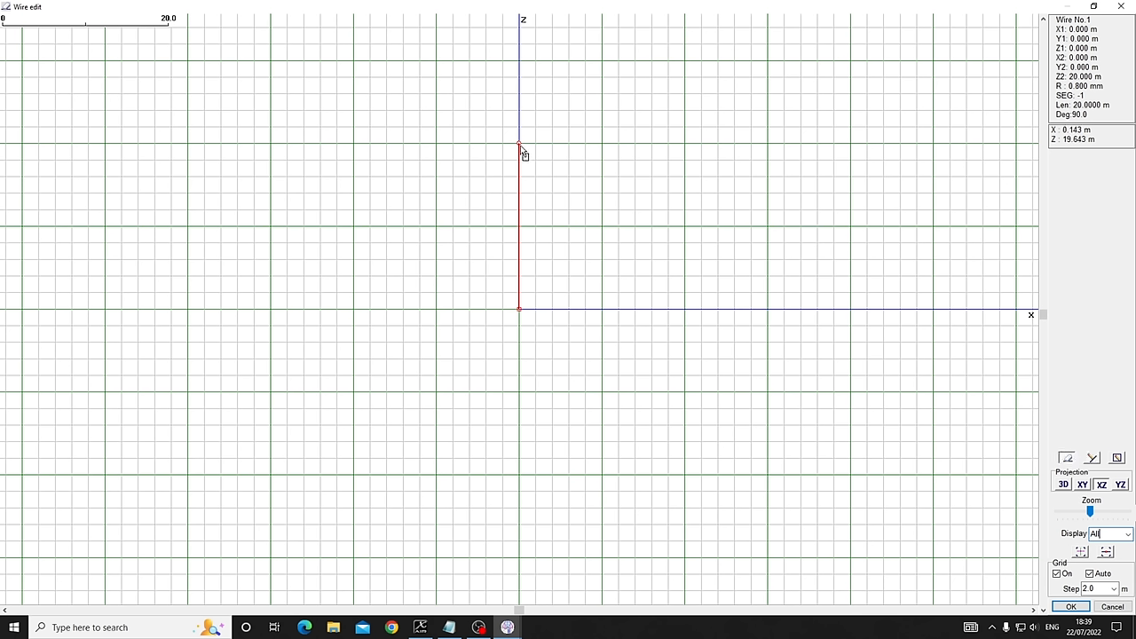
pyautogui.moveTo(519, 143); pyautogui.dragTo(519, 227)
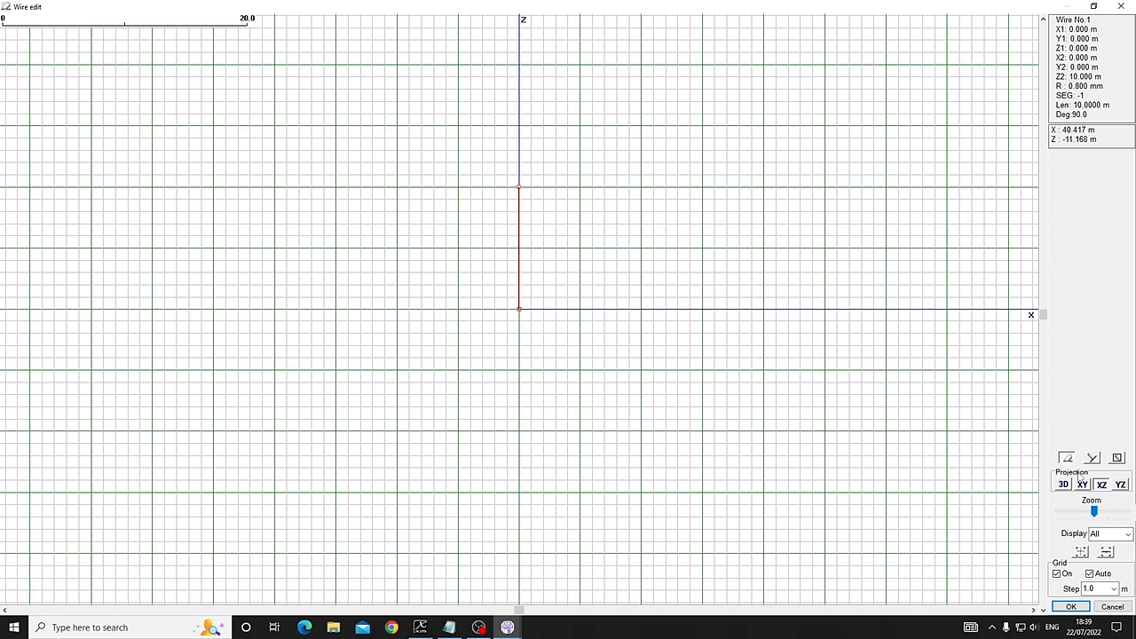
pyautogui.moveTo(1093, 511); pyautogui.dragTo(1104, 513)
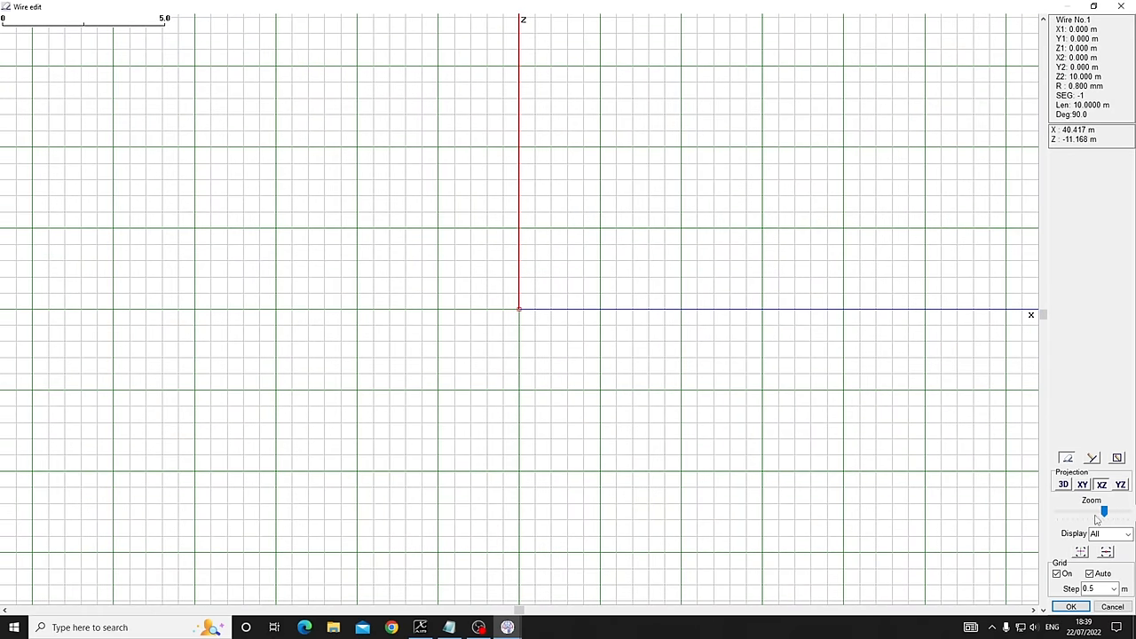
pyautogui.moveTo(1104, 511); pyautogui.dragTo(1098, 511)
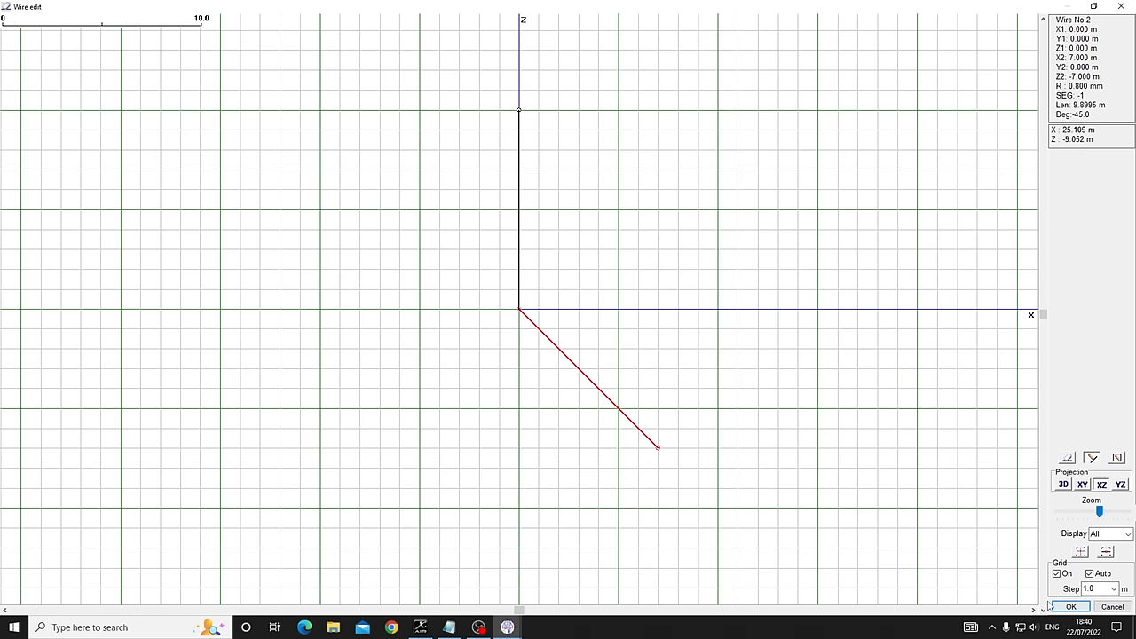
pyautogui.click(1070, 606)
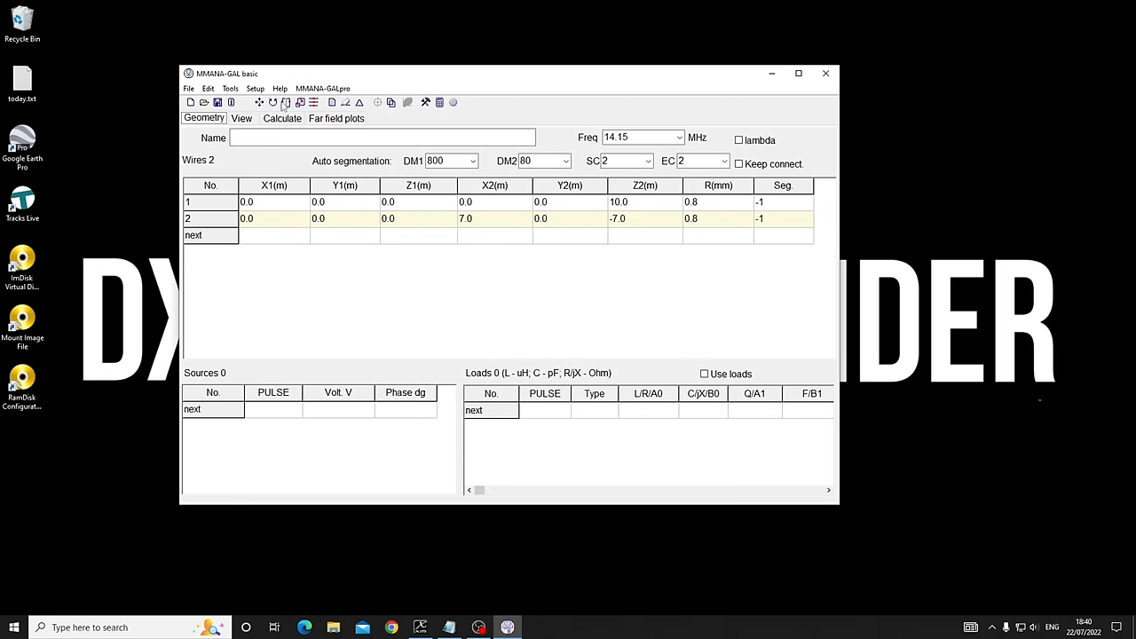
pyautogui.moveTo(286, 102)
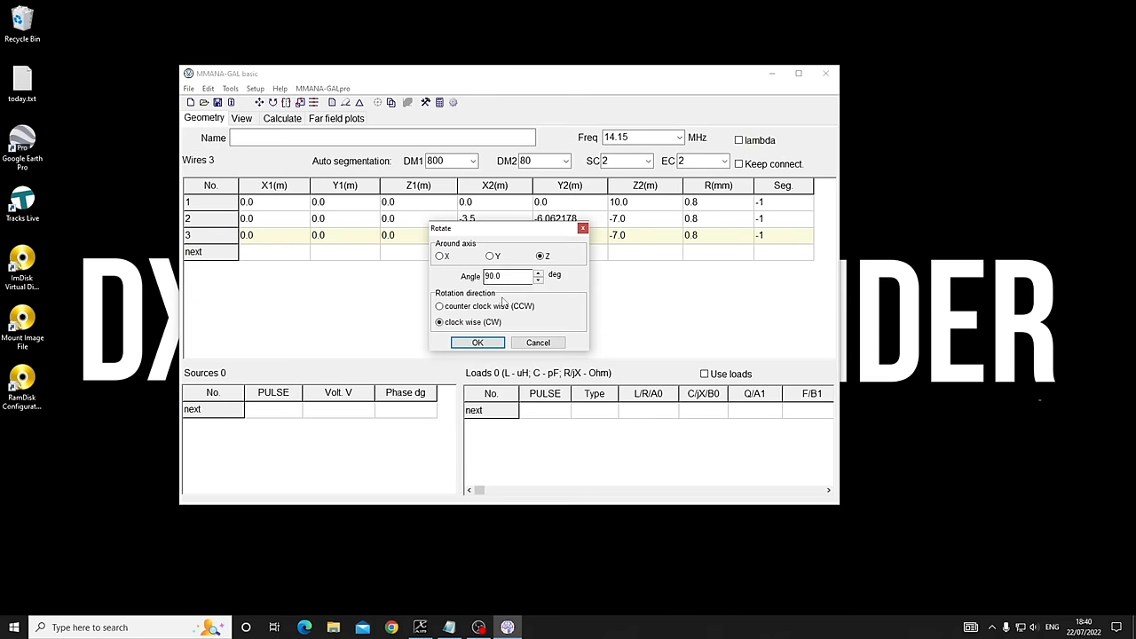
# Step: Rotate copies of the radial around Z into three radials 120° apart and view in 3D
pyautogui.click(476, 343)
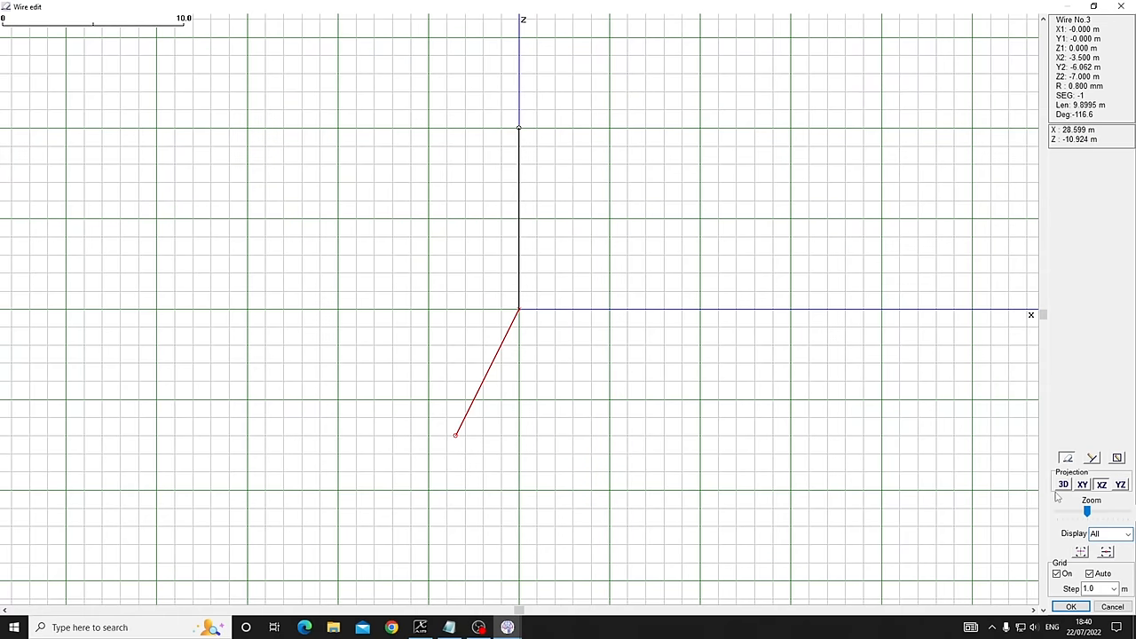
pyautogui.click(1070, 606)
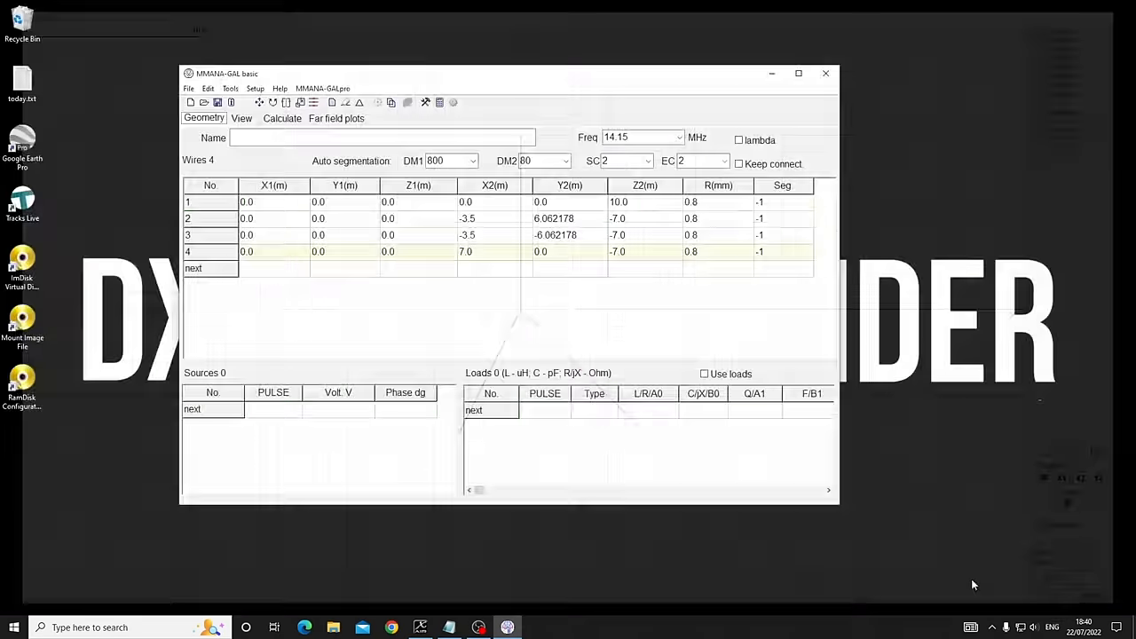
pyautogui.click(241, 118)
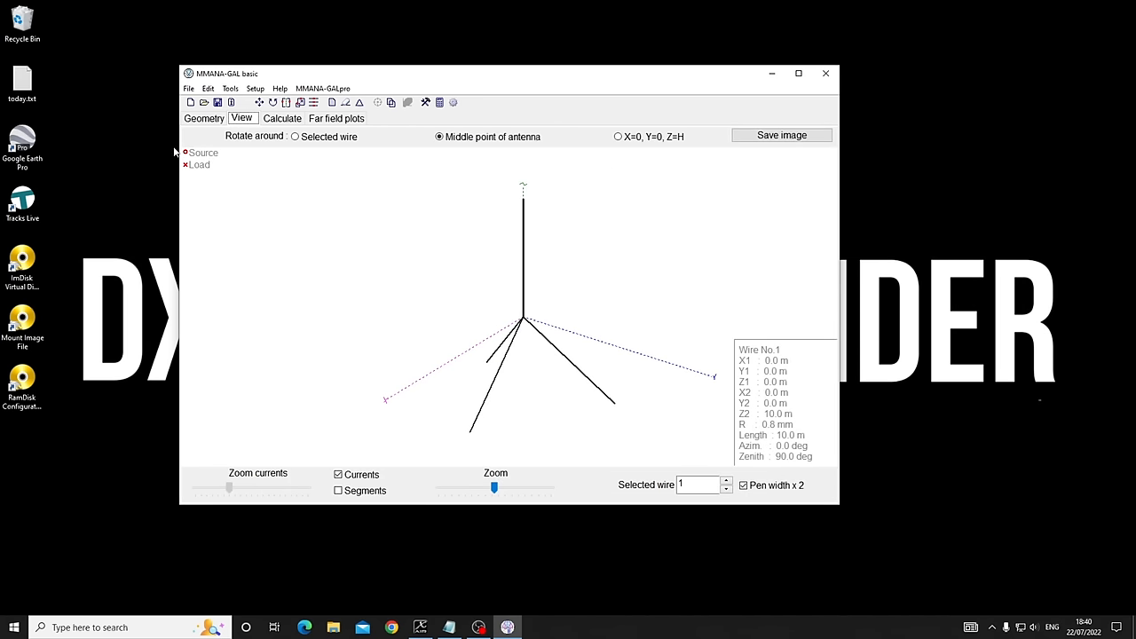
# Step: Add a 10 V, 0° phase source at w1b, the base of the vertical
pyautogui.click(204, 118)
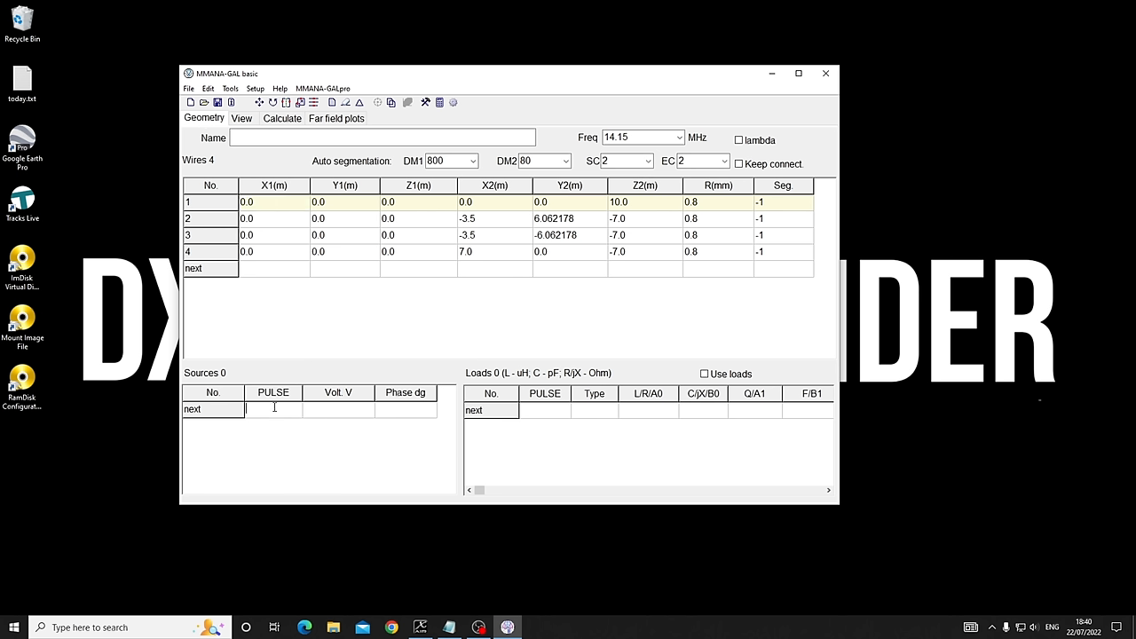
pyautogui.write('w1b')
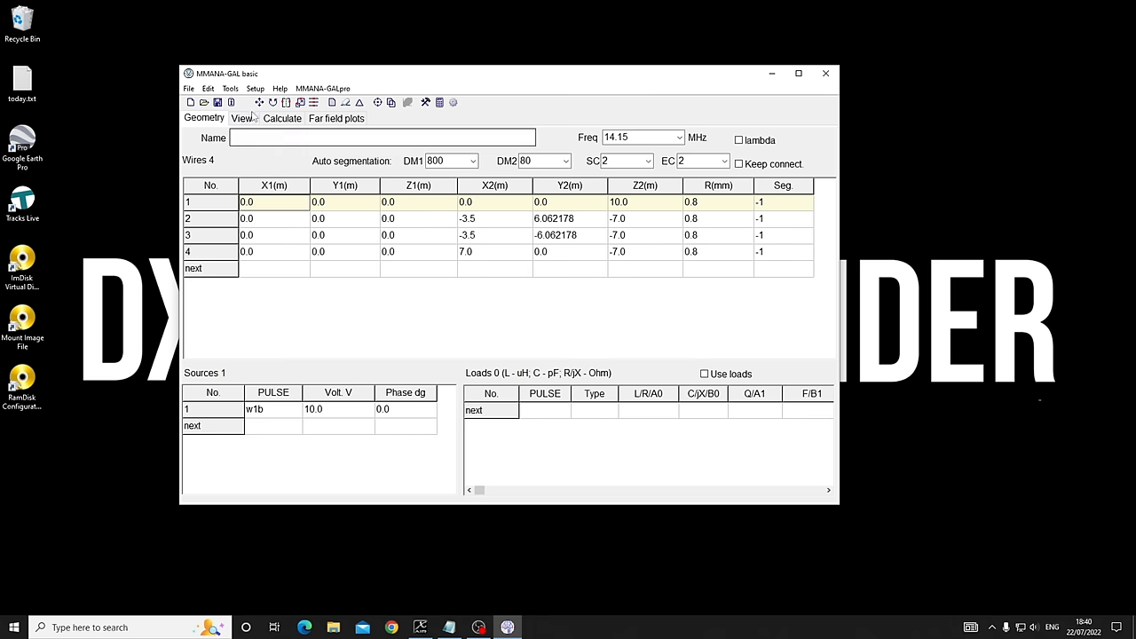
pyautogui.click(240, 118)
pyautogui.write('56.6')
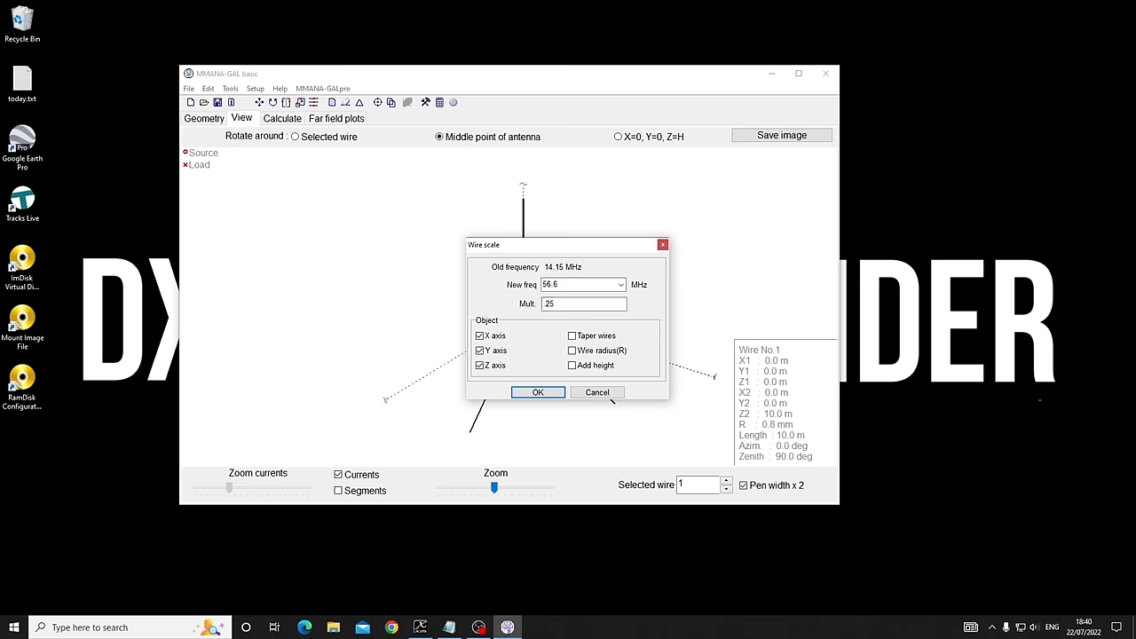
# Step: Rescale the antenna to 56.6 MHz with multiplier 0.25 and show the wire table
pyautogui.click(538, 392)
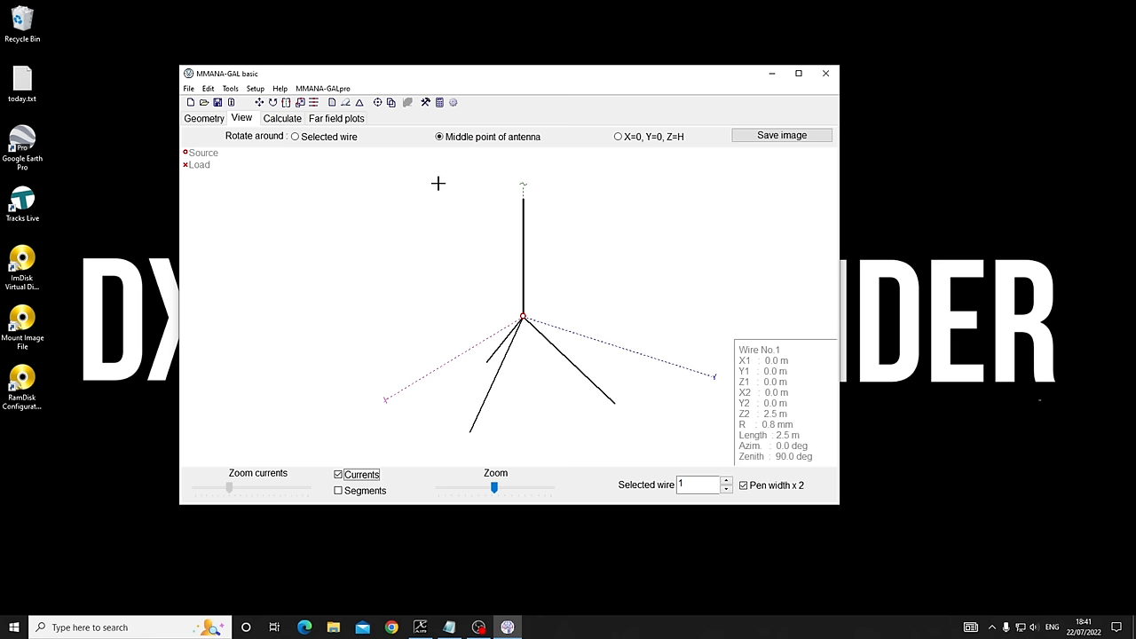
pyautogui.moveTo(106, 104)
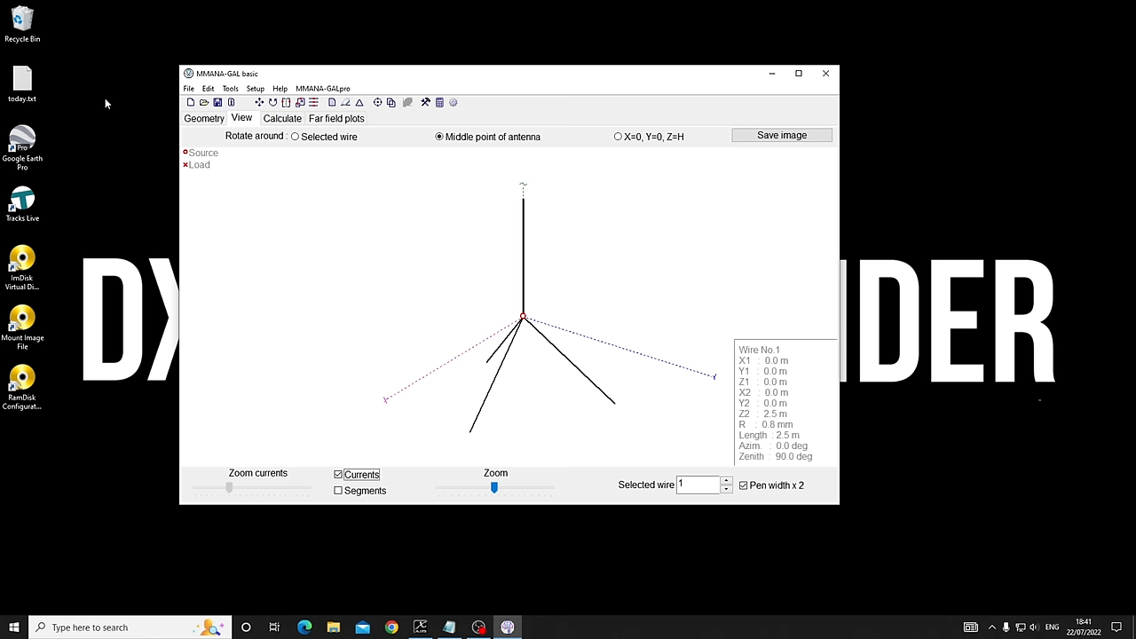
pyautogui.click(204, 118)
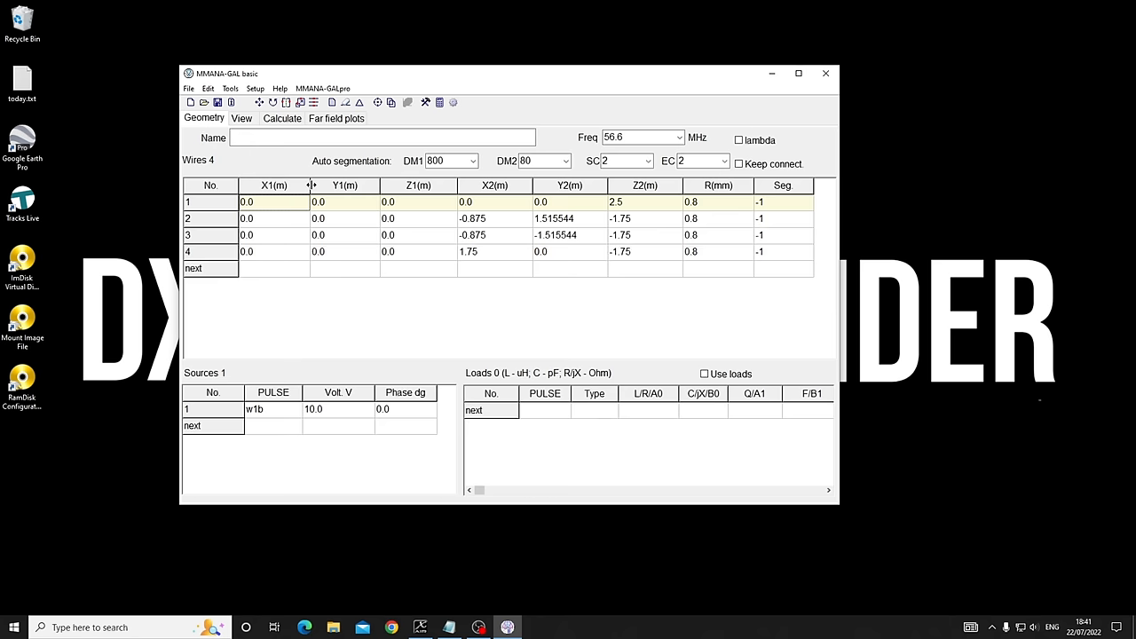
pyautogui.moveTo(568, 233)
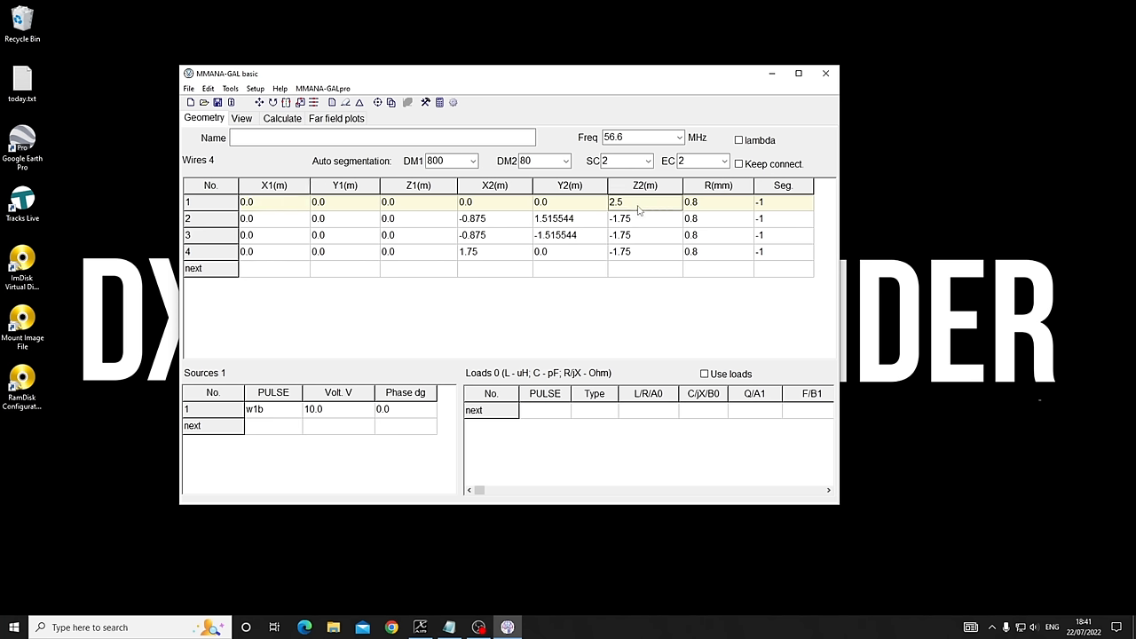
# Step: Set wire 1 Z2 to 2.7 m and the design frequency to 28.5 MHz
pyautogui.write('2.7')
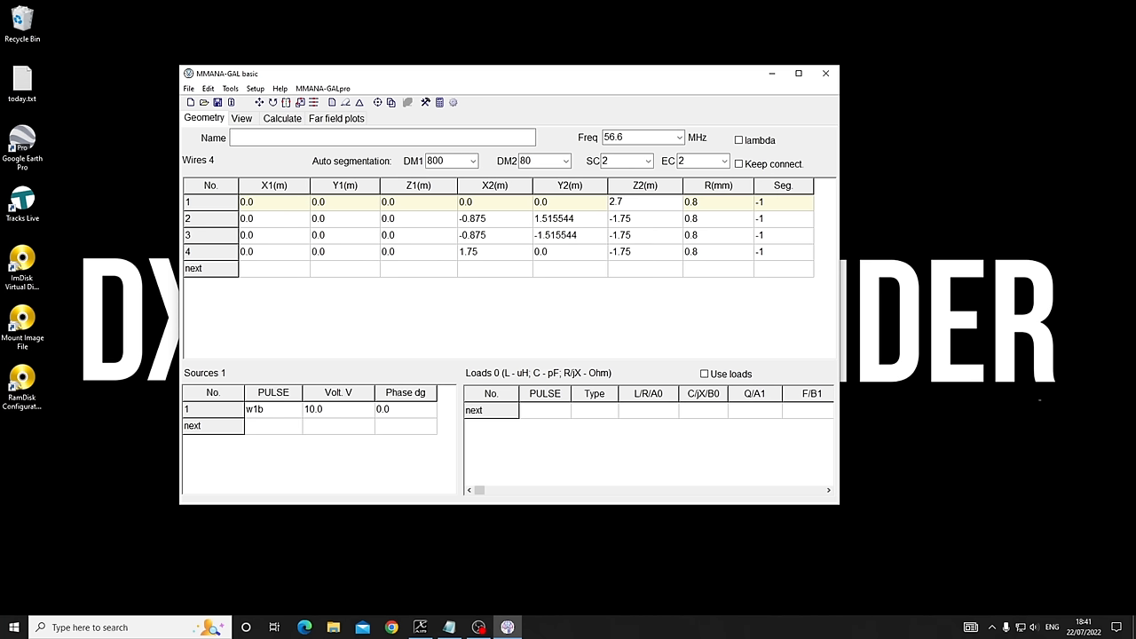
pyautogui.click(644, 201)
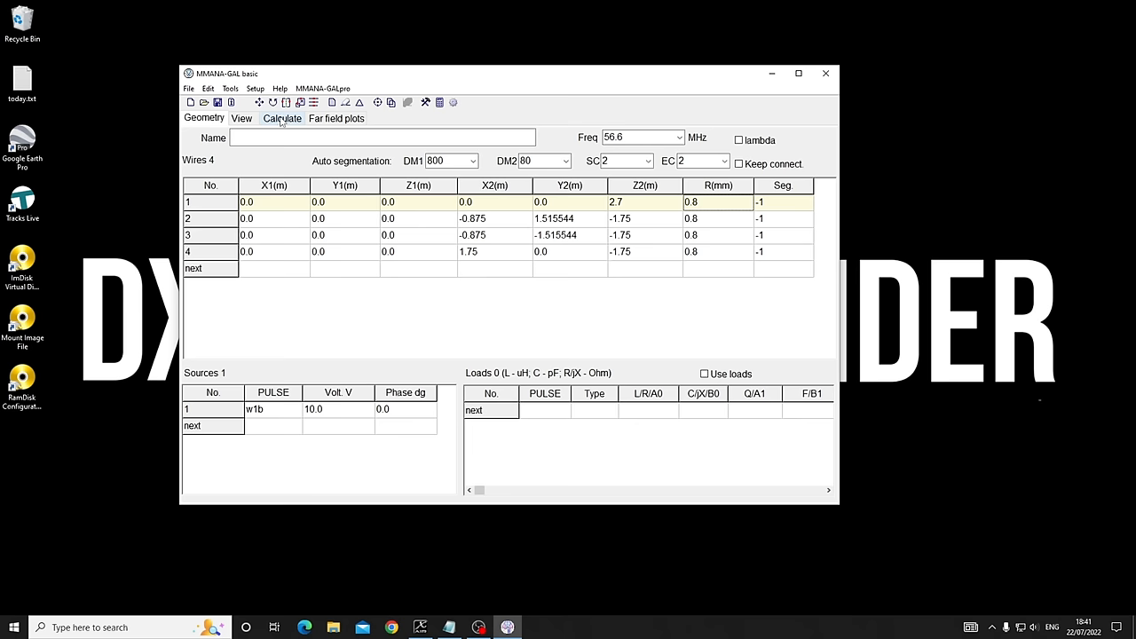
pyautogui.click(639, 137)
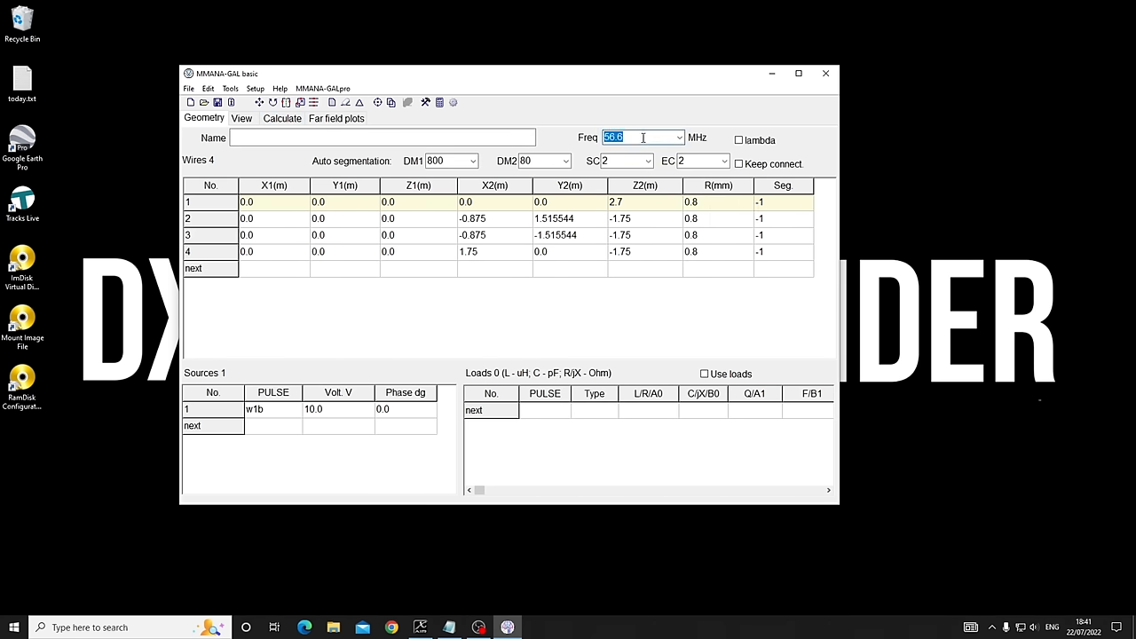
pyautogui.write('27.35')
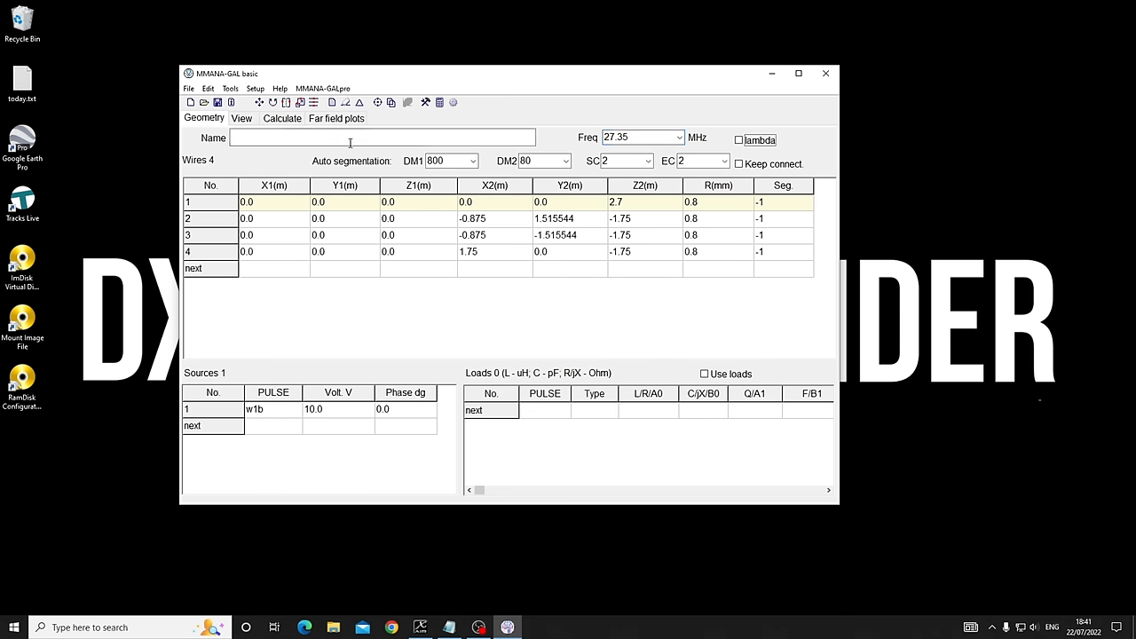
pyautogui.click(639, 137)
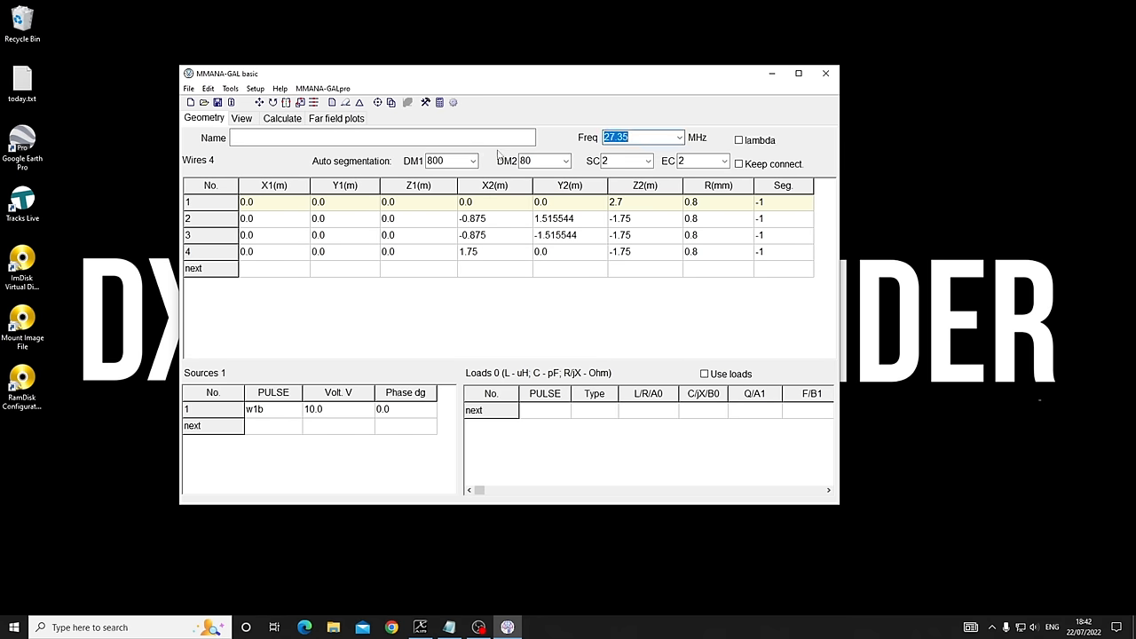
pyautogui.write('28.5')
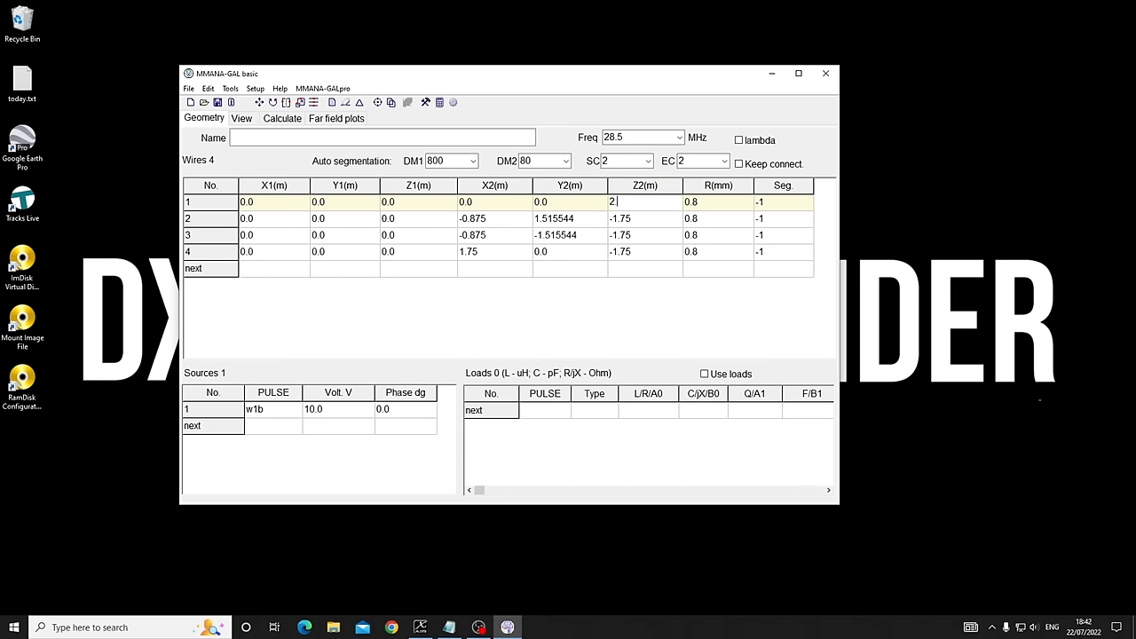
pyautogui.click(281, 118)
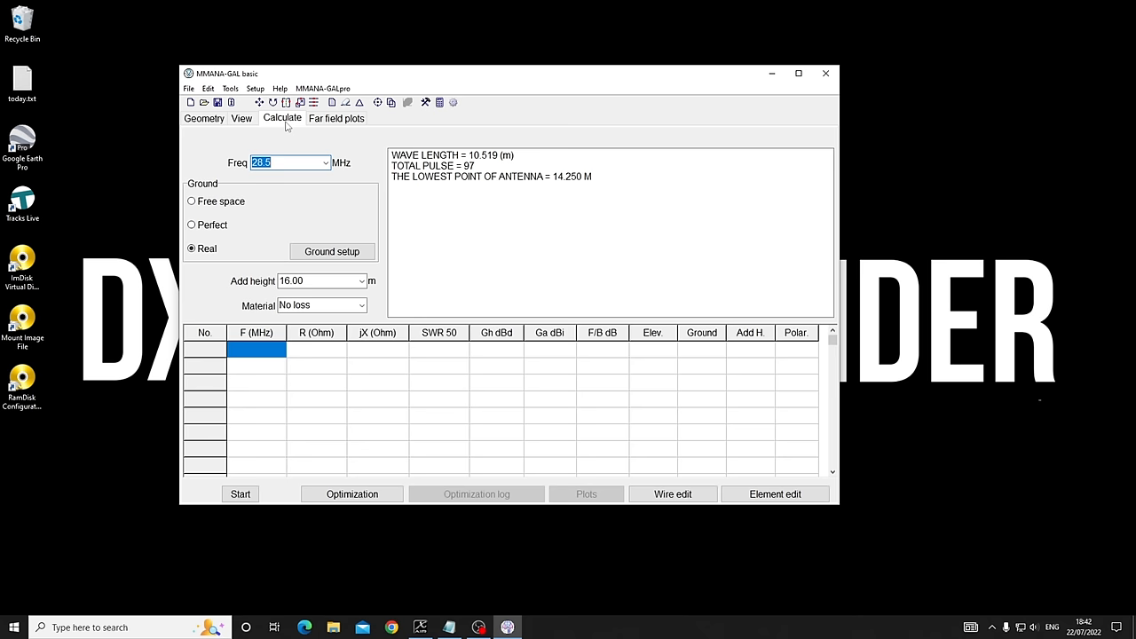
# Step: Calculate with Cu wire at 28.5 MHz, log resonance points, and recalculate at 28 MHz
pyautogui.click(319, 280)
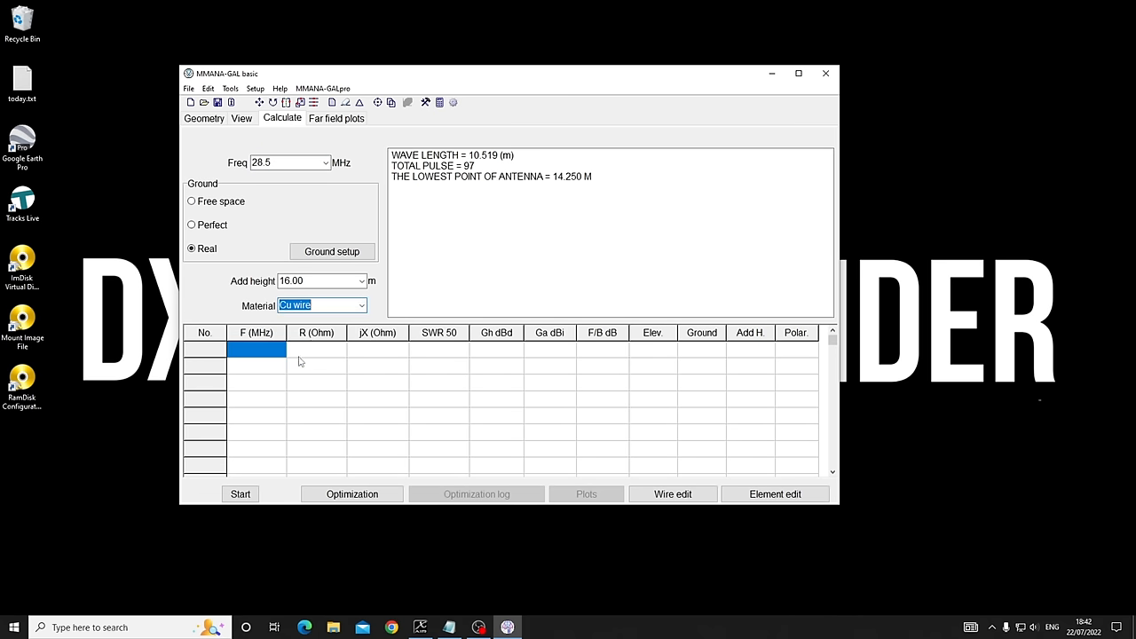
pyautogui.click(240, 493)
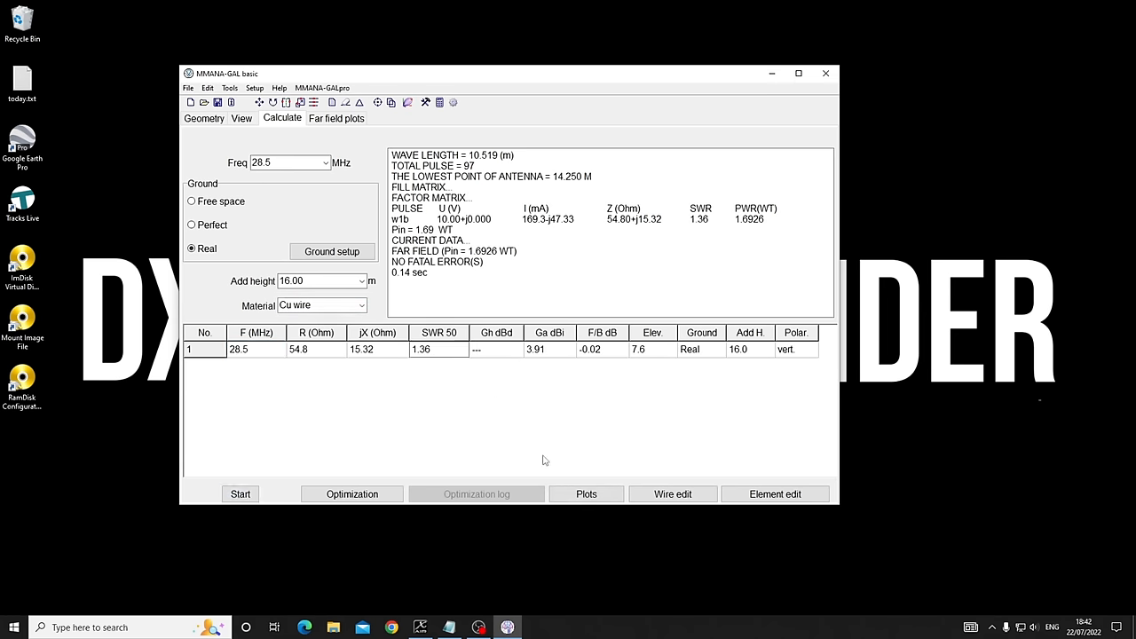
pyautogui.click(586, 494)
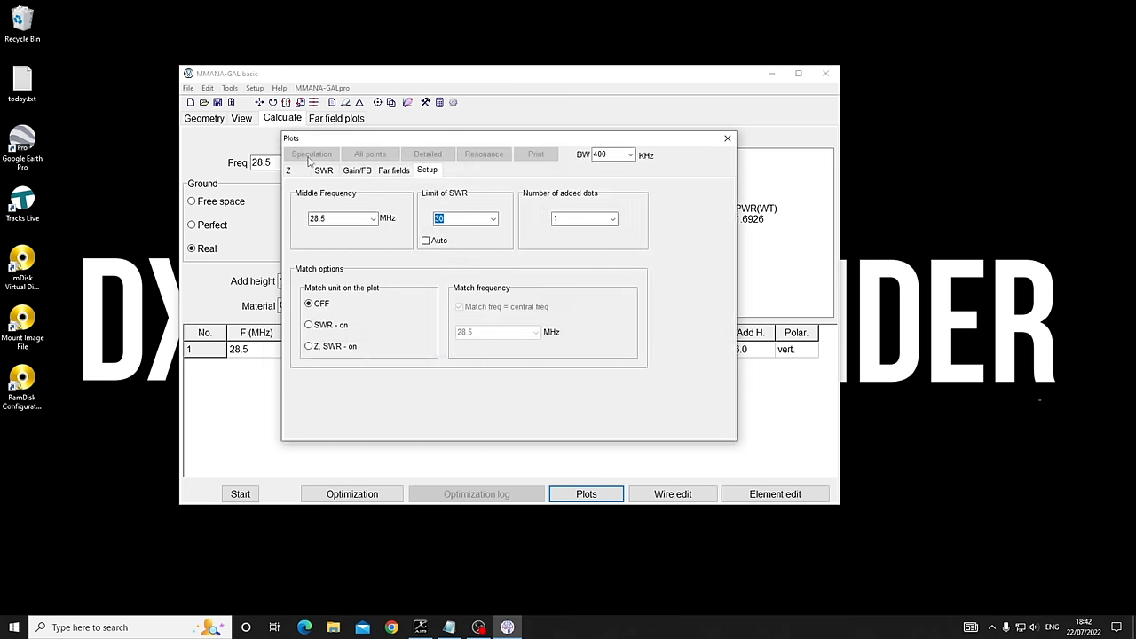
pyautogui.click(484, 154)
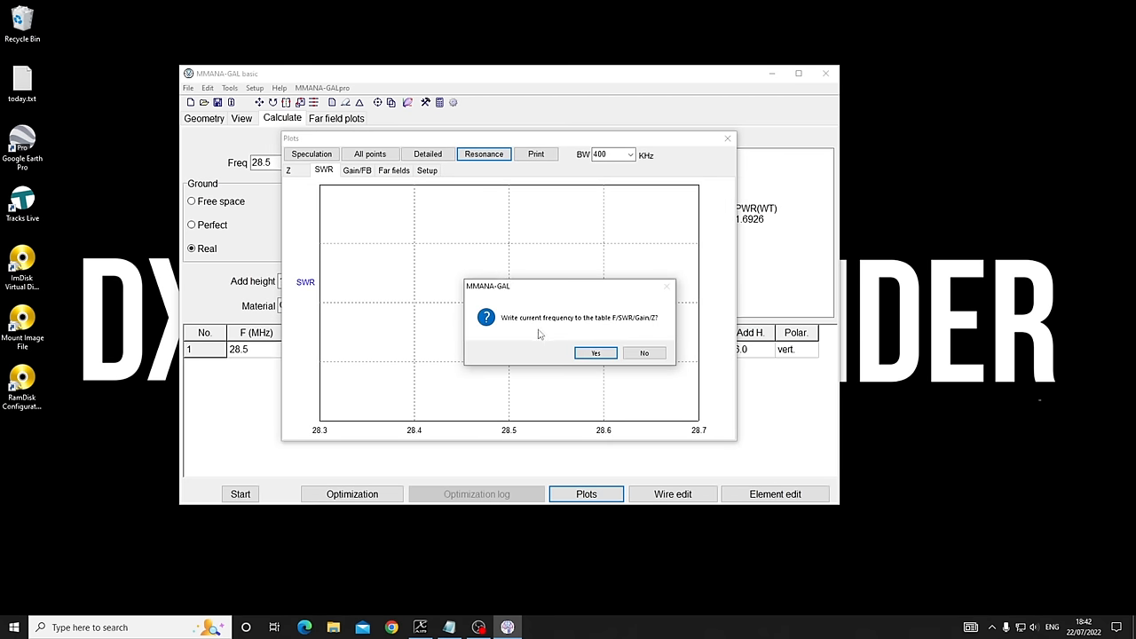
pyautogui.click(594, 352)
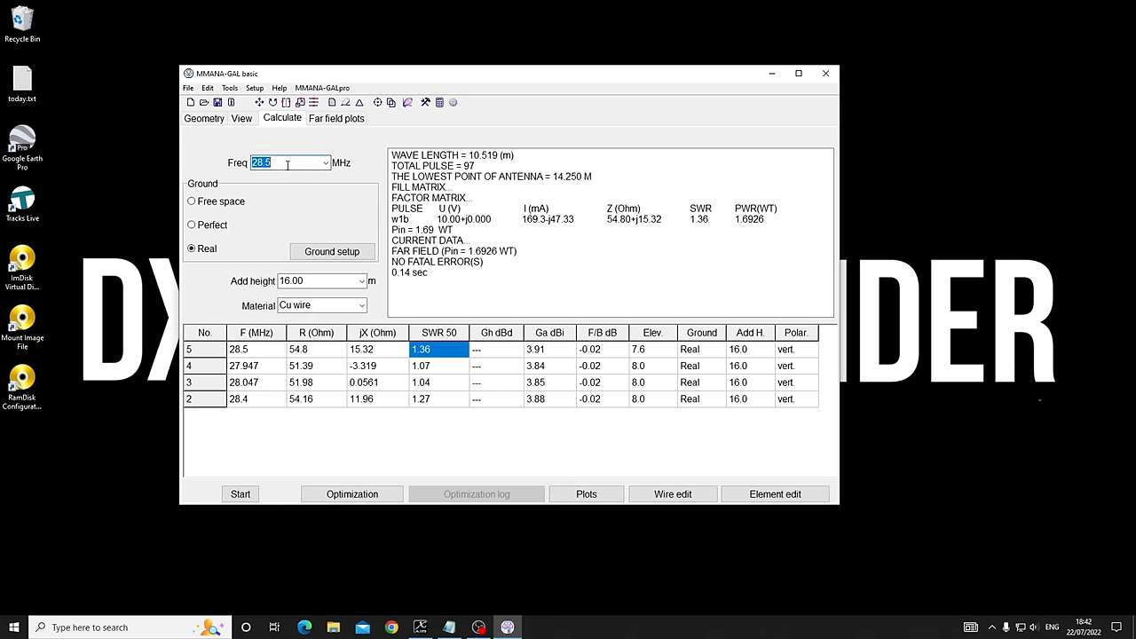
pyautogui.click(239, 493)
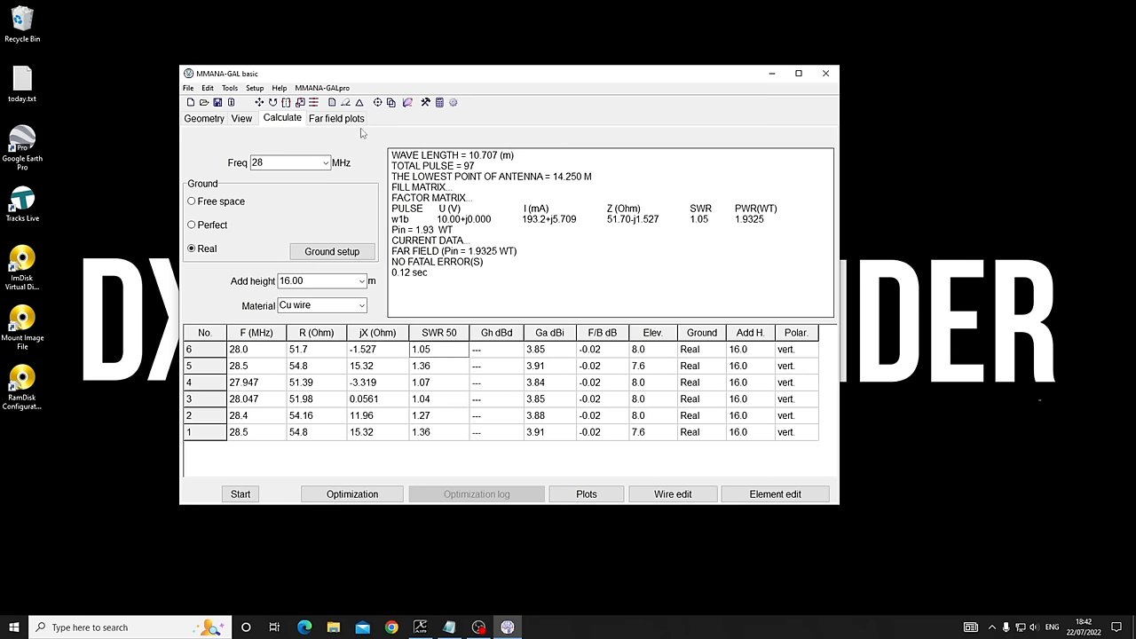
pyautogui.click(336, 118)
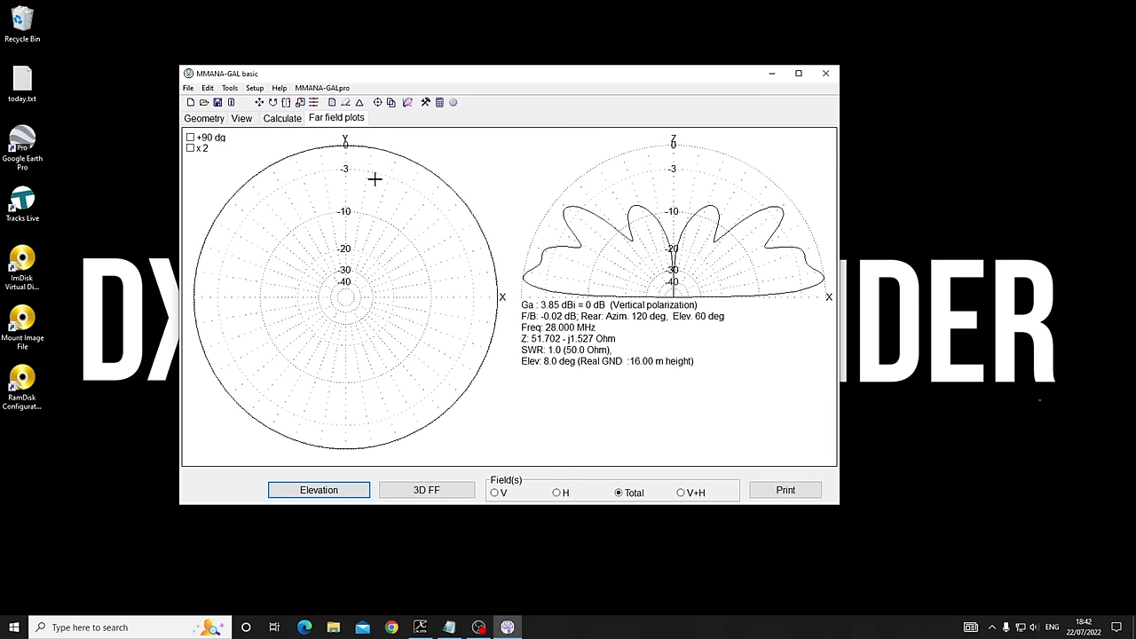
pyautogui.moveTo(412, 262)
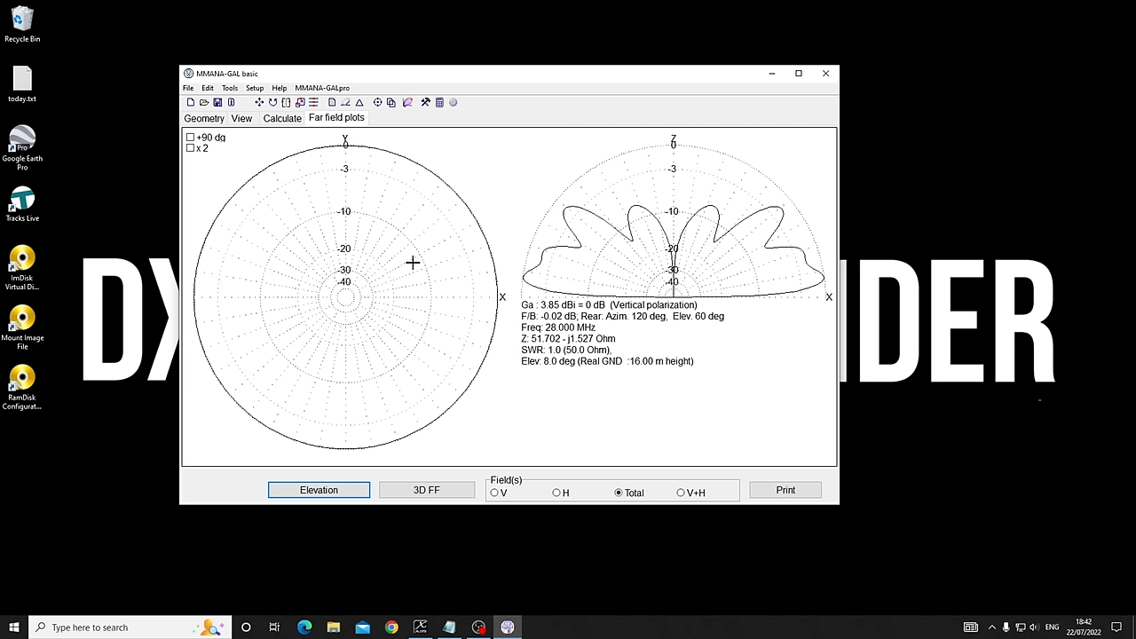
pyautogui.moveTo(577, 231)
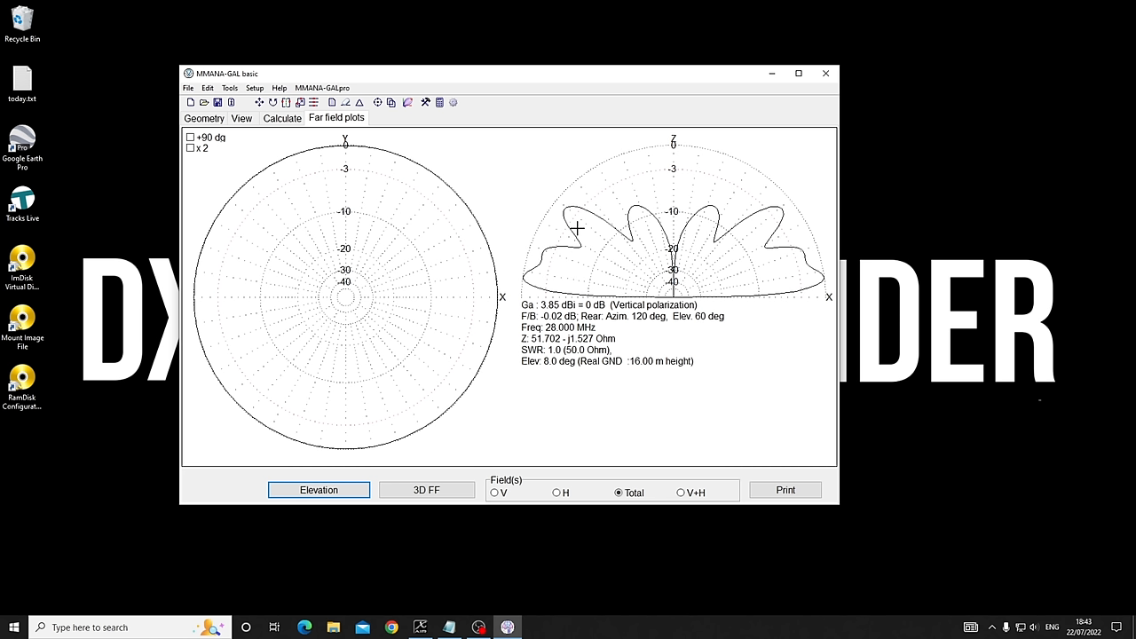
pyautogui.moveTo(552, 165)
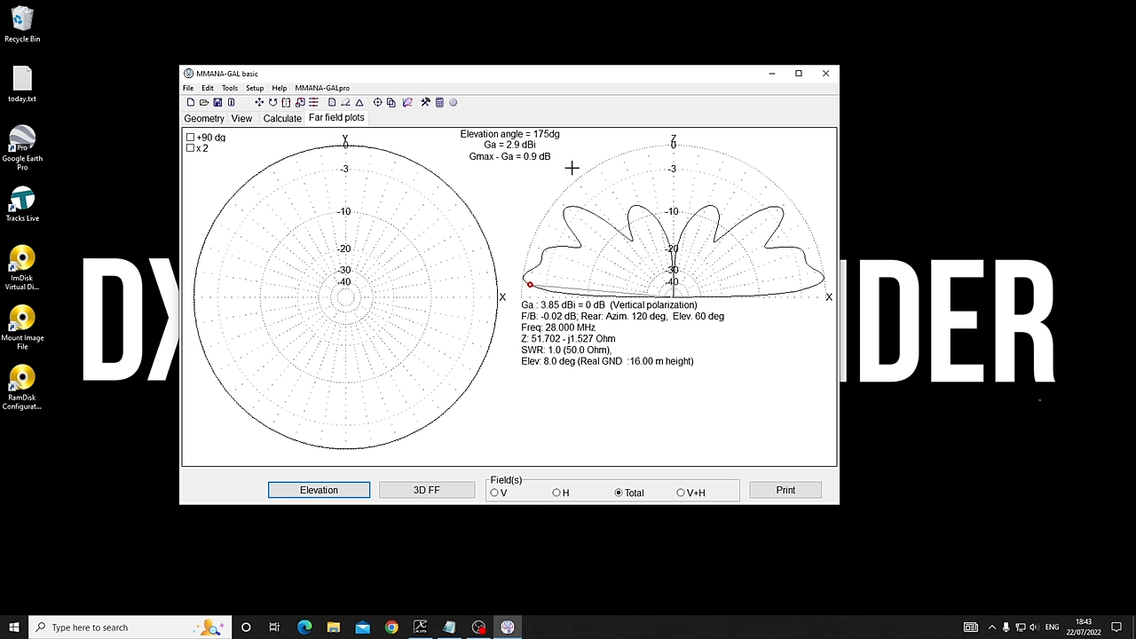
pyautogui.moveTo(592, 158)
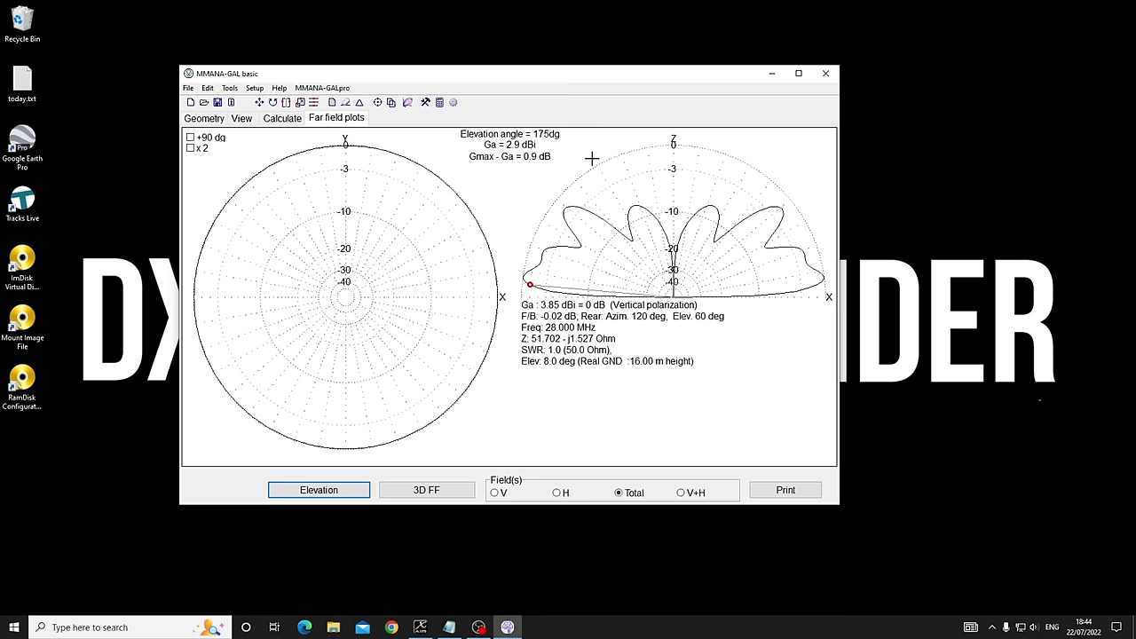
pyautogui.moveTo(525, 224)
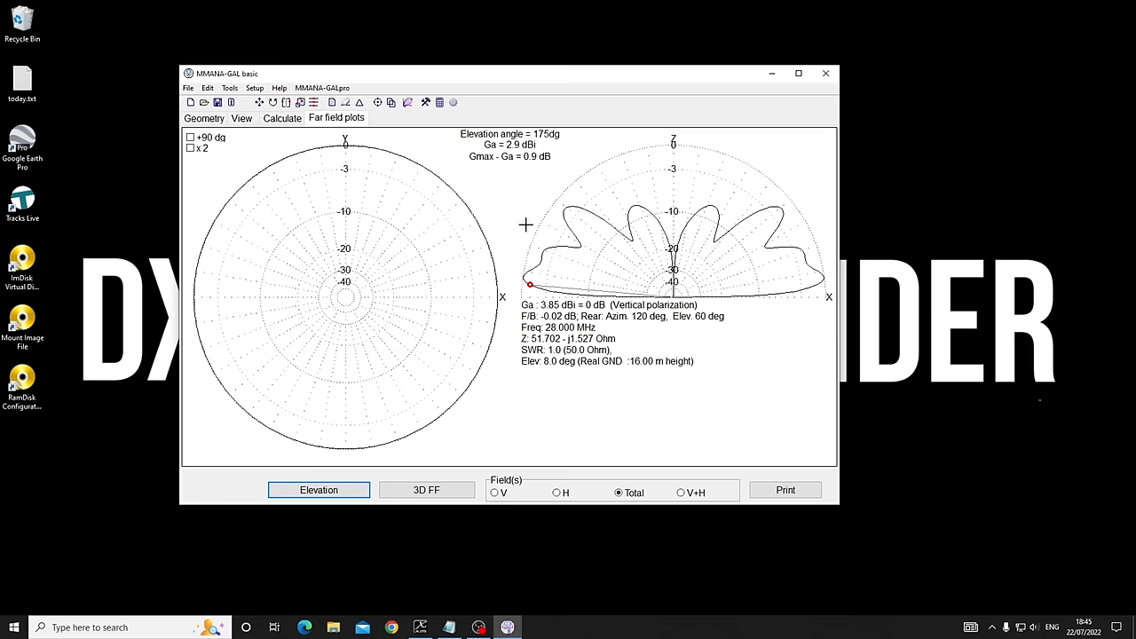
pyautogui.moveTo(498, 195)
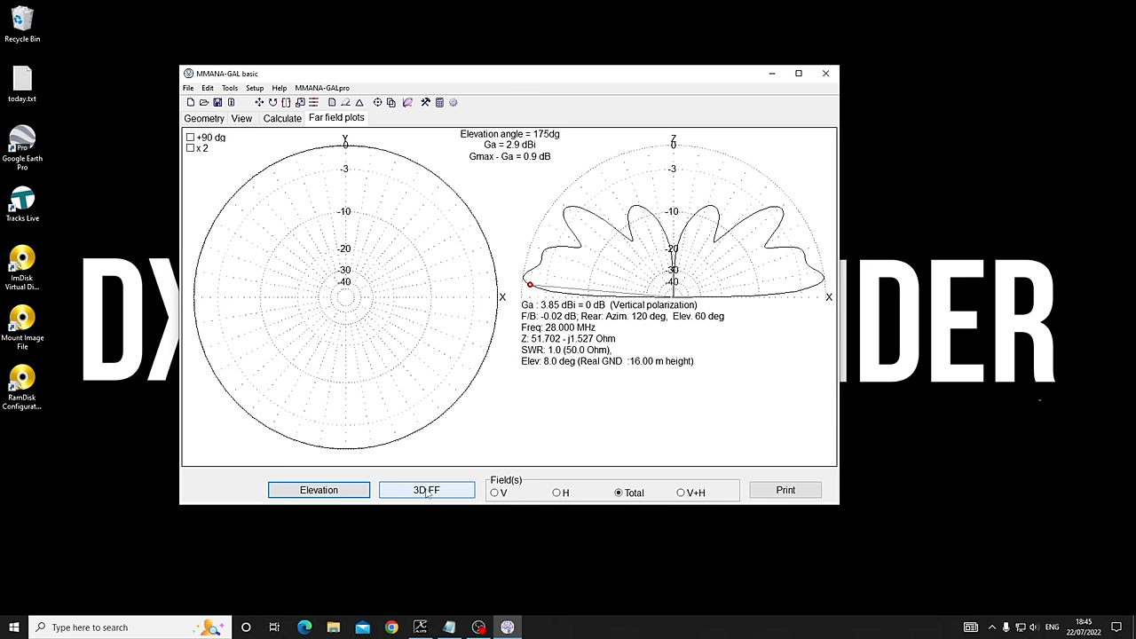
# Step: Draw the 3D far-field pattern, accepting the 3D setup step, and rotate it
pyautogui.click(426, 490)
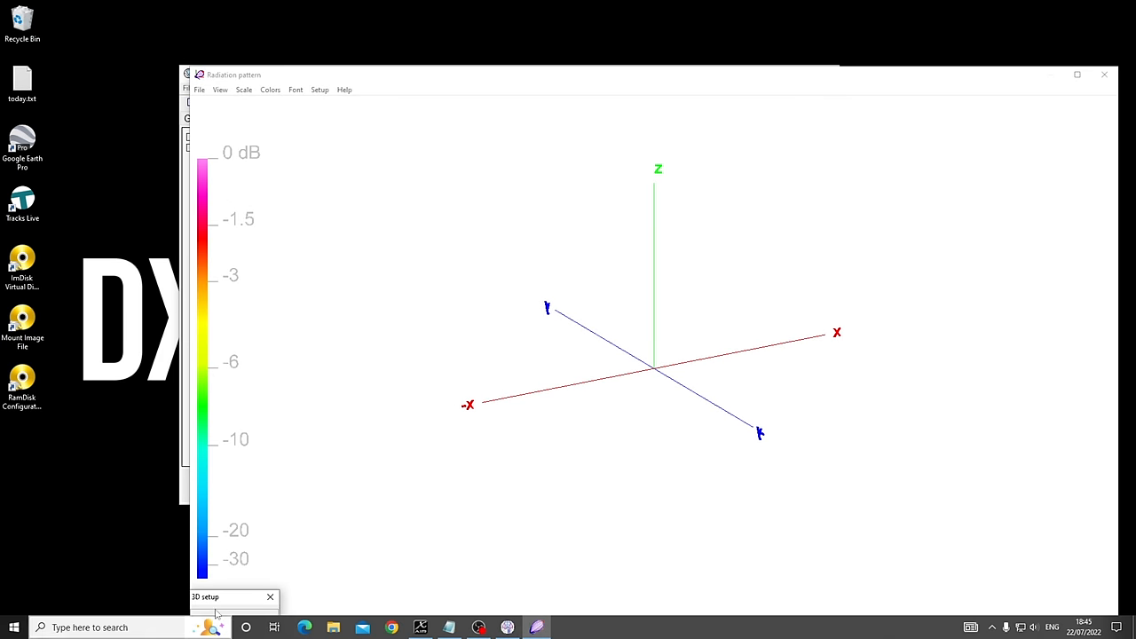
pyautogui.moveTo(259, 67)
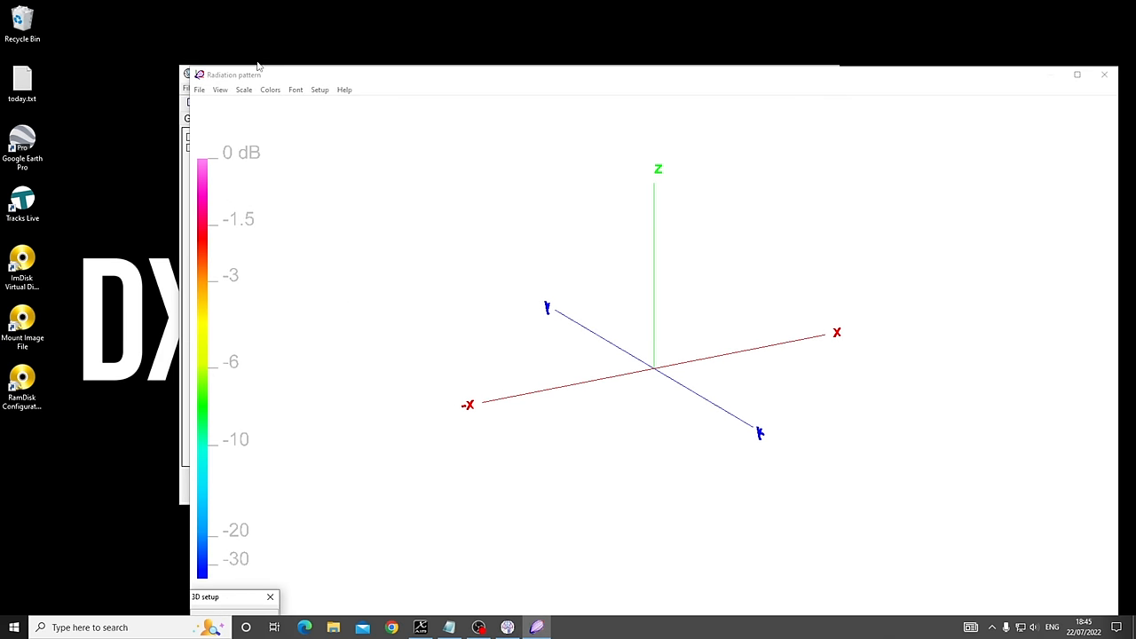
pyautogui.moveTo(247, 600)
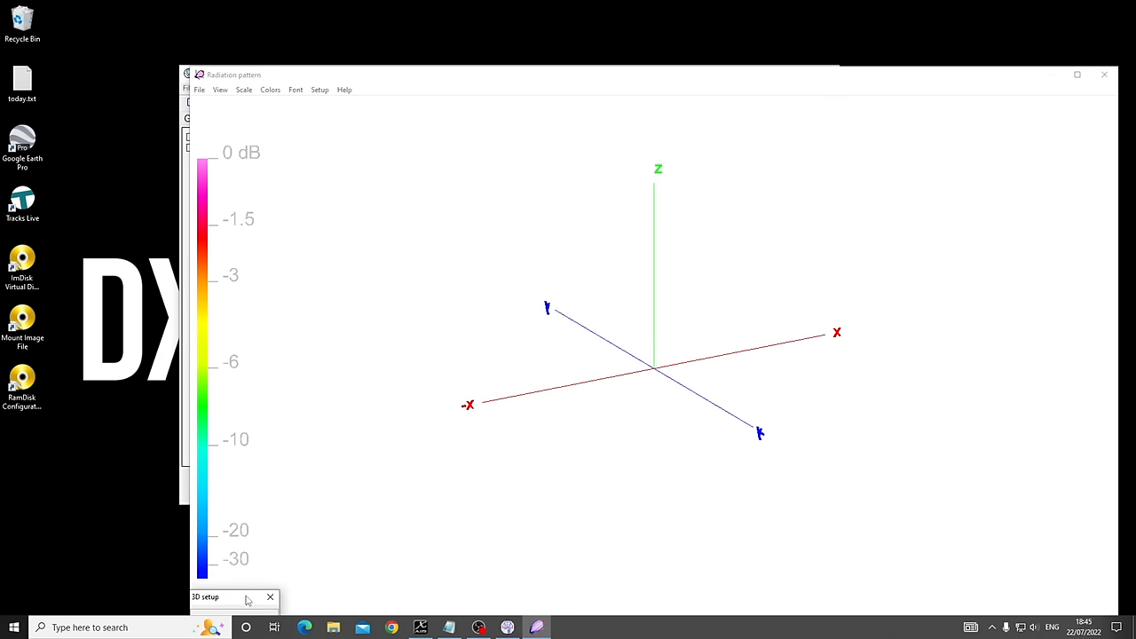
pyautogui.click(235, 596)
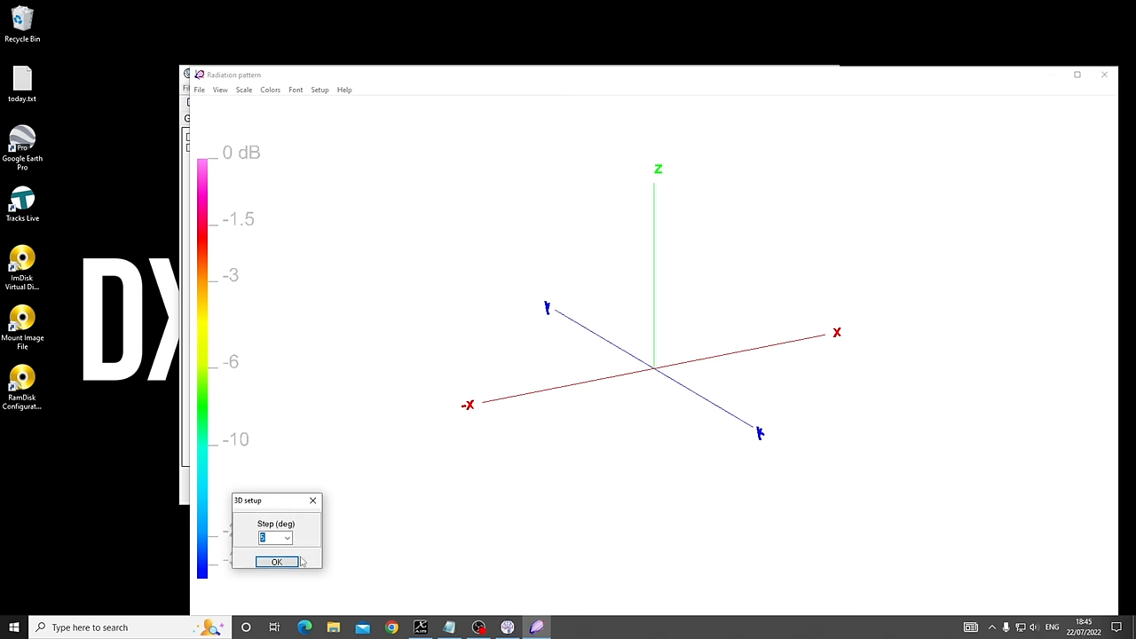
pyautogui.click(276, 560)
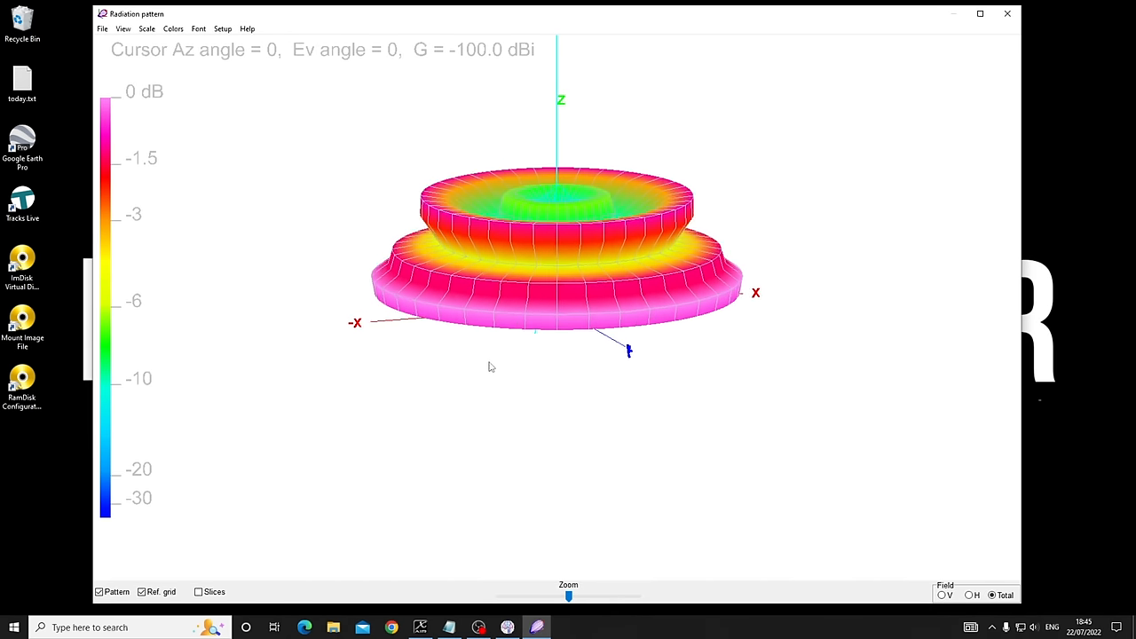
pyautogui.moveTo(492, 366); pyautogui.dragTo(661, 361)
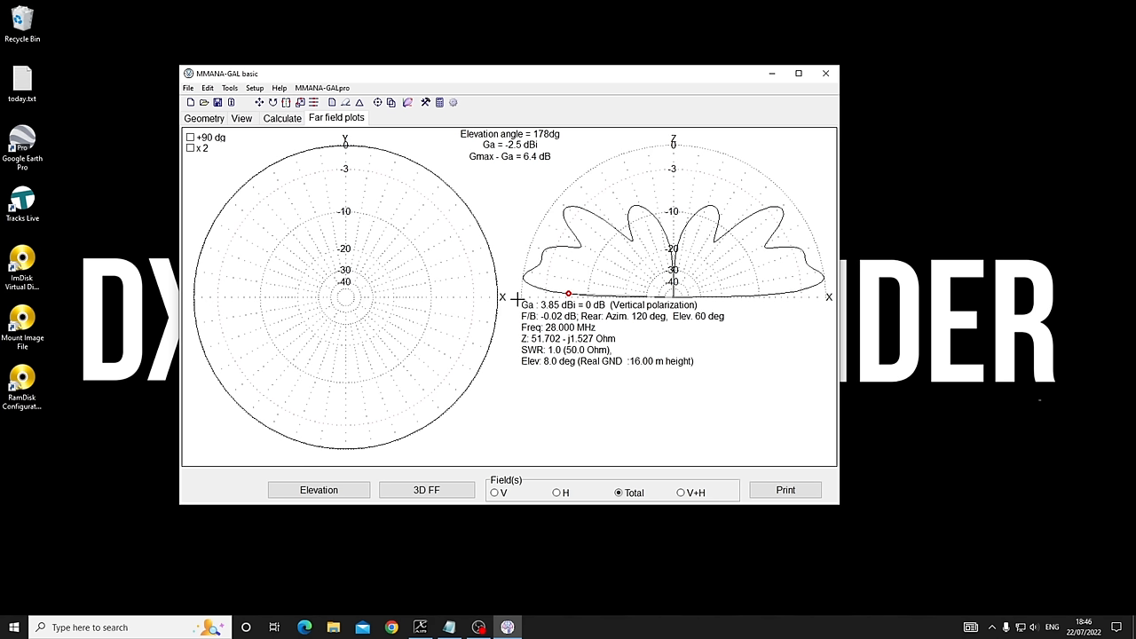
pyautogui.moveTo(806, 458)
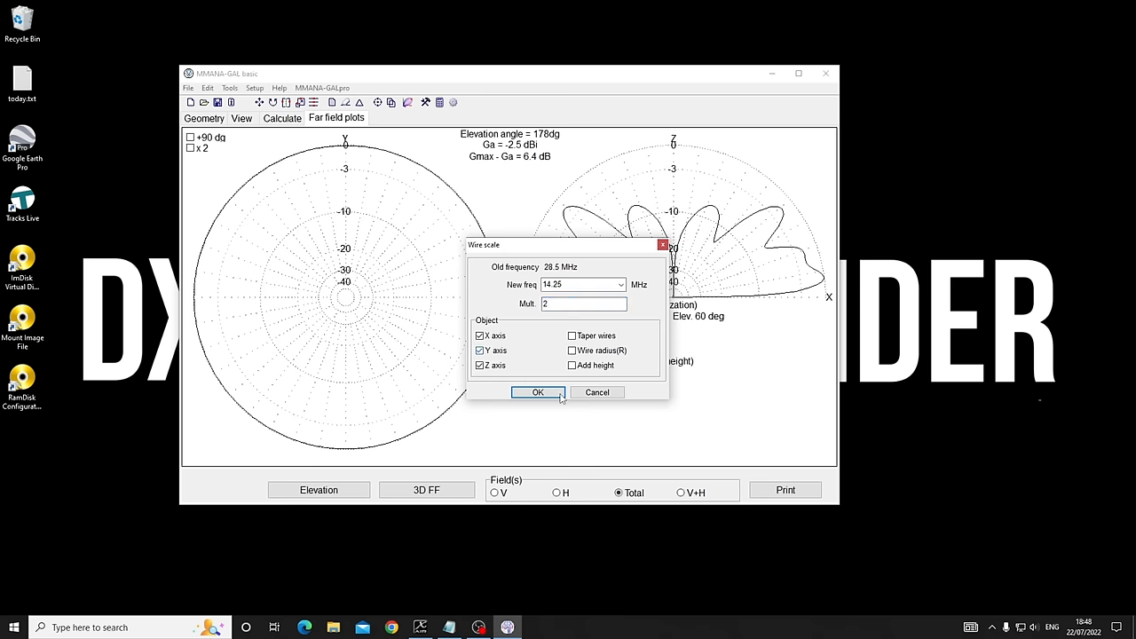
# Step: Apply the 14.25 MHz rescale, view the wires in 3D, and verify the 5.2 m vertical in Calculator
pyautogui.click(537, 392)
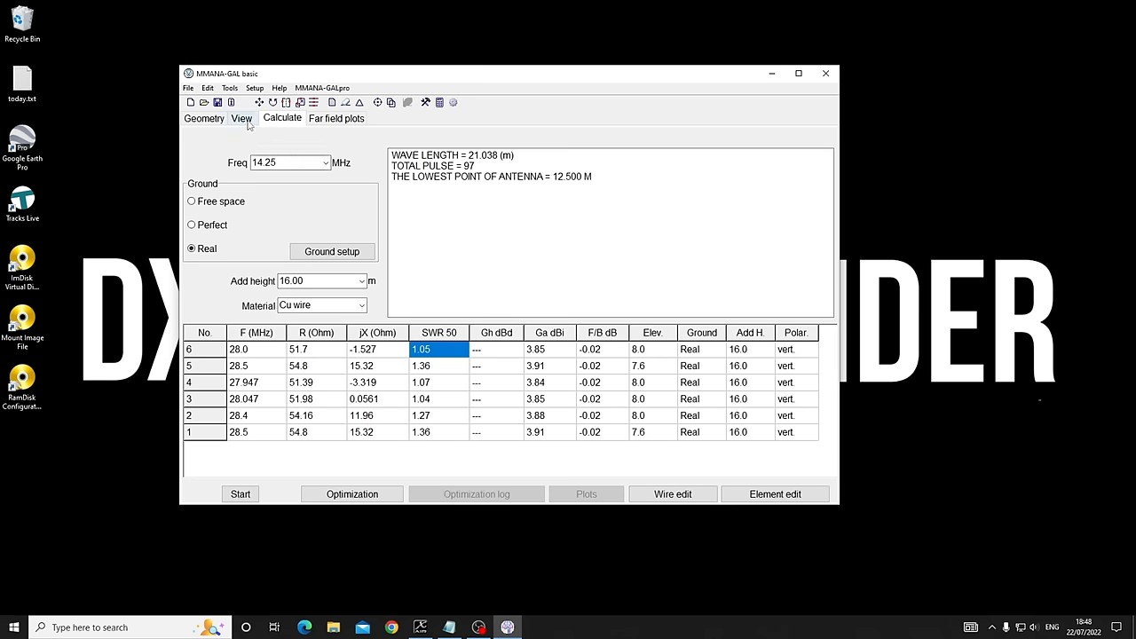
pyautogui.click(241, 118)
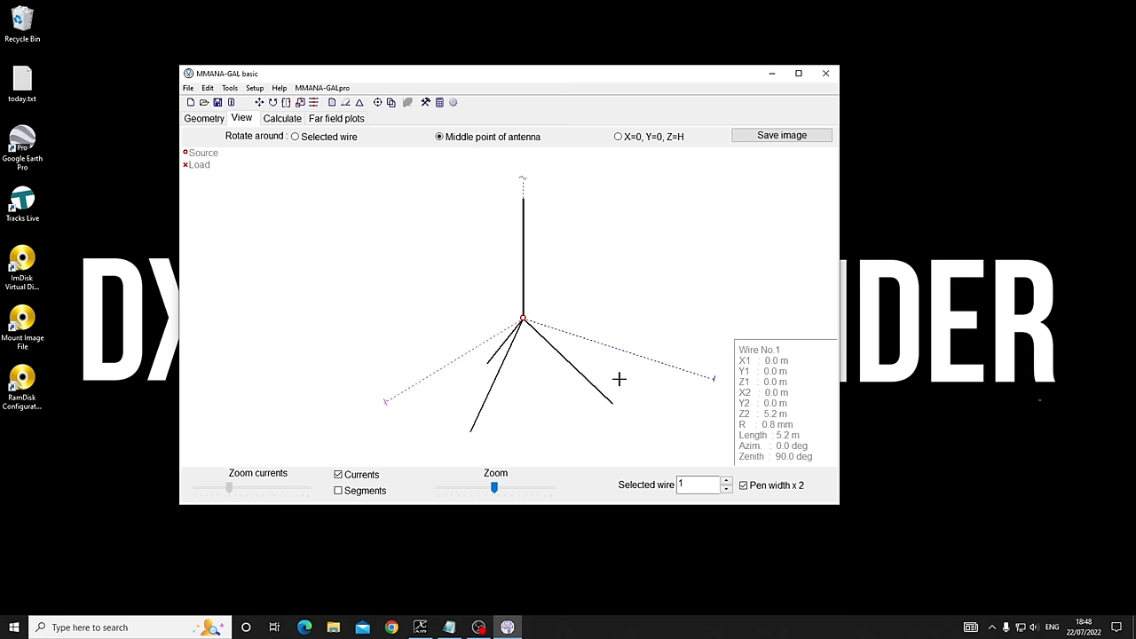
pyautogui.moveTo(770, 406)
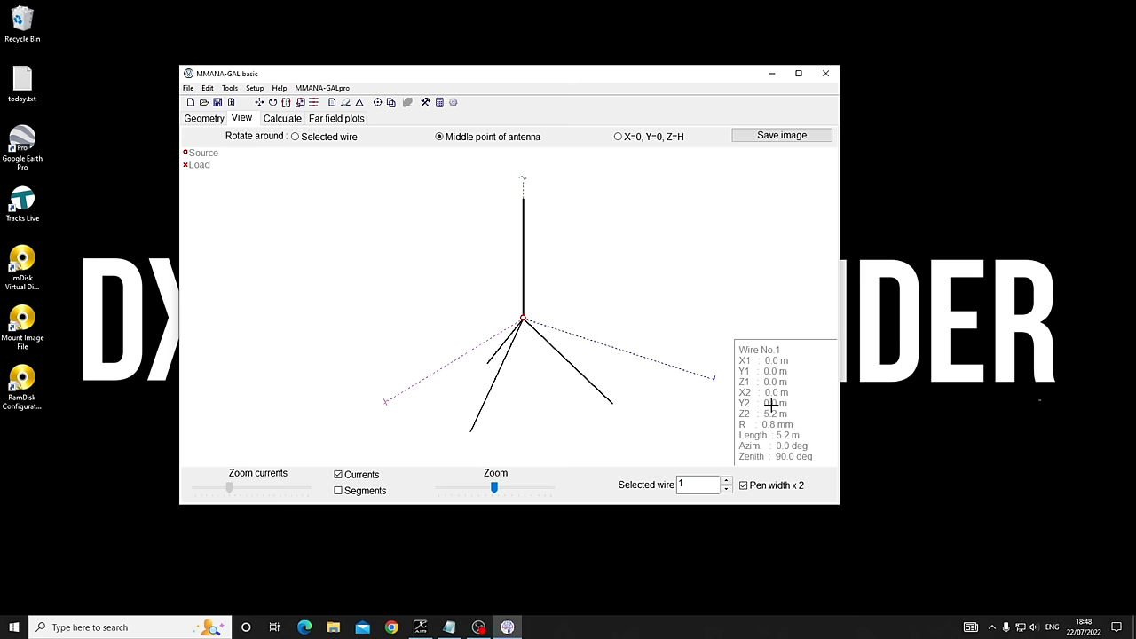
pyautogui.click(536, 627)
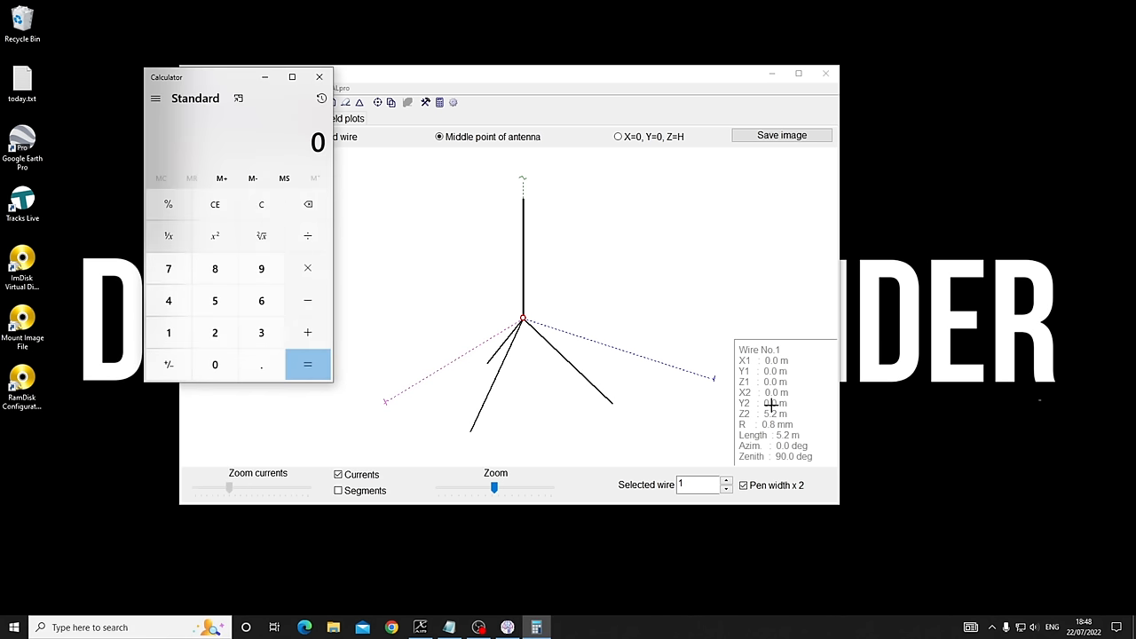
pyautogui.click(168, 332)
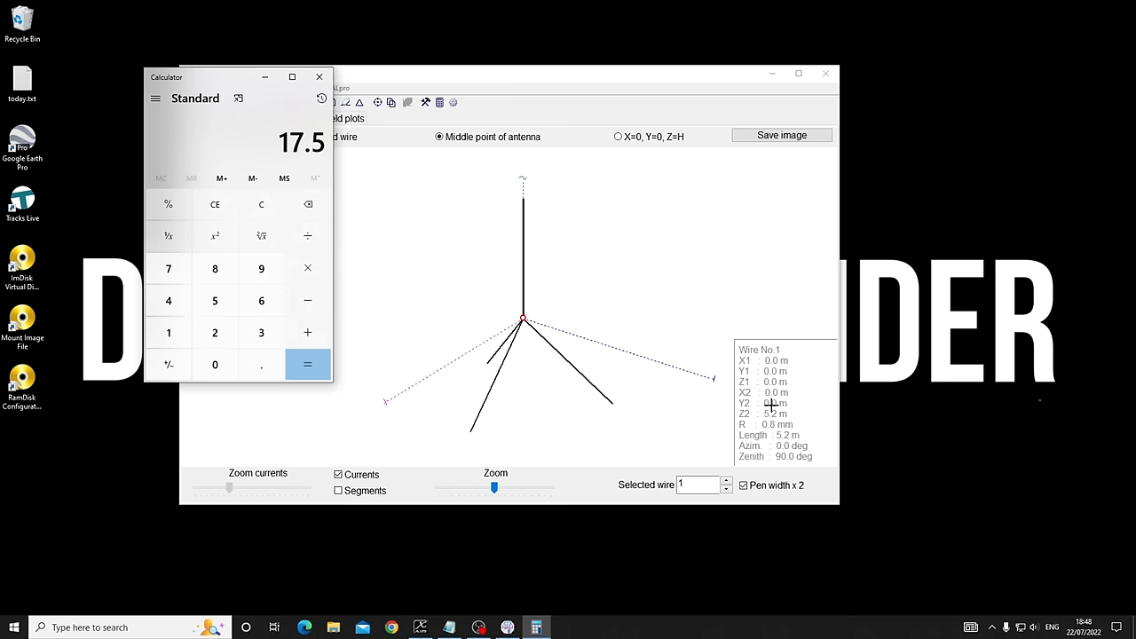
pyautogui.click(307, 364)
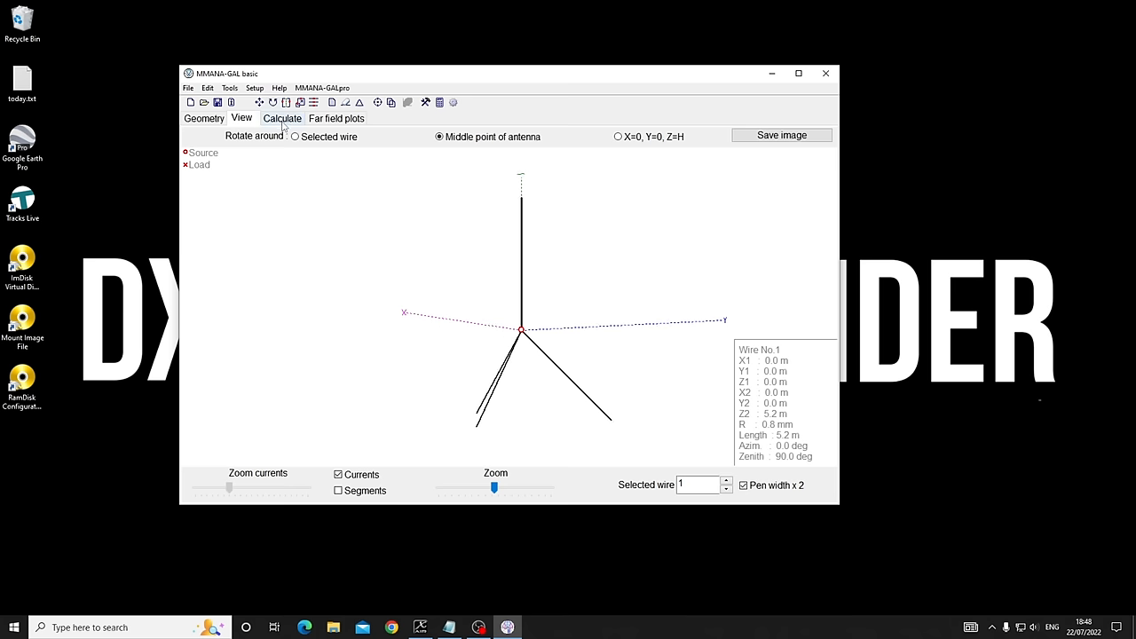
# Step: Calculate the 14.25 MHz antenna at 12.5 m height and view its far-field plots
pyautogui.click(282, 118)
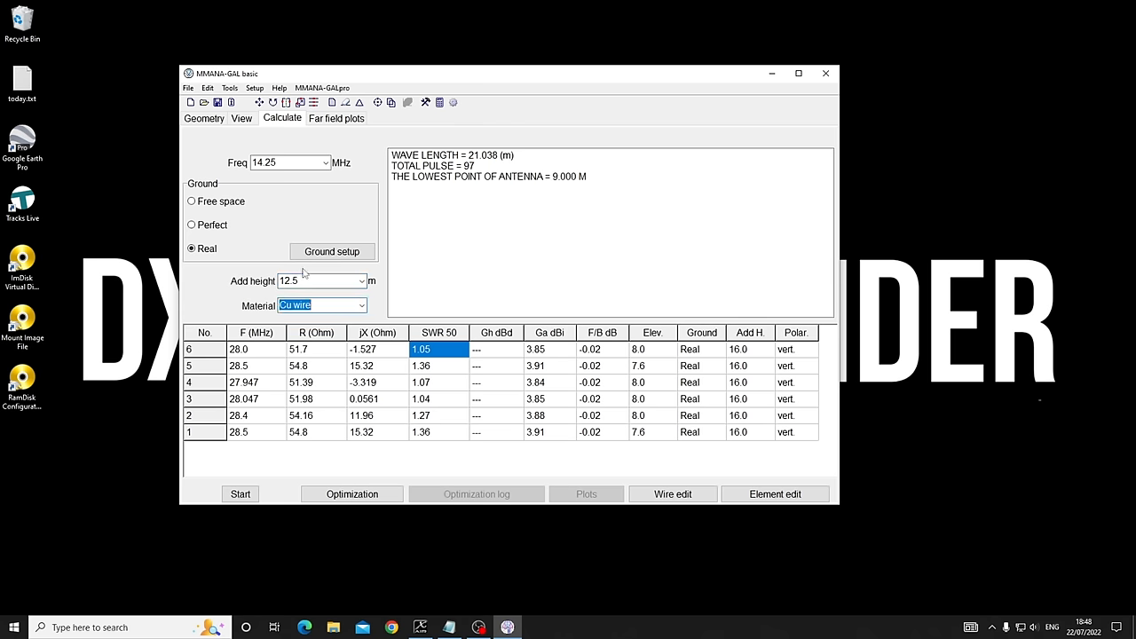
pyautogui.click(239, 494)
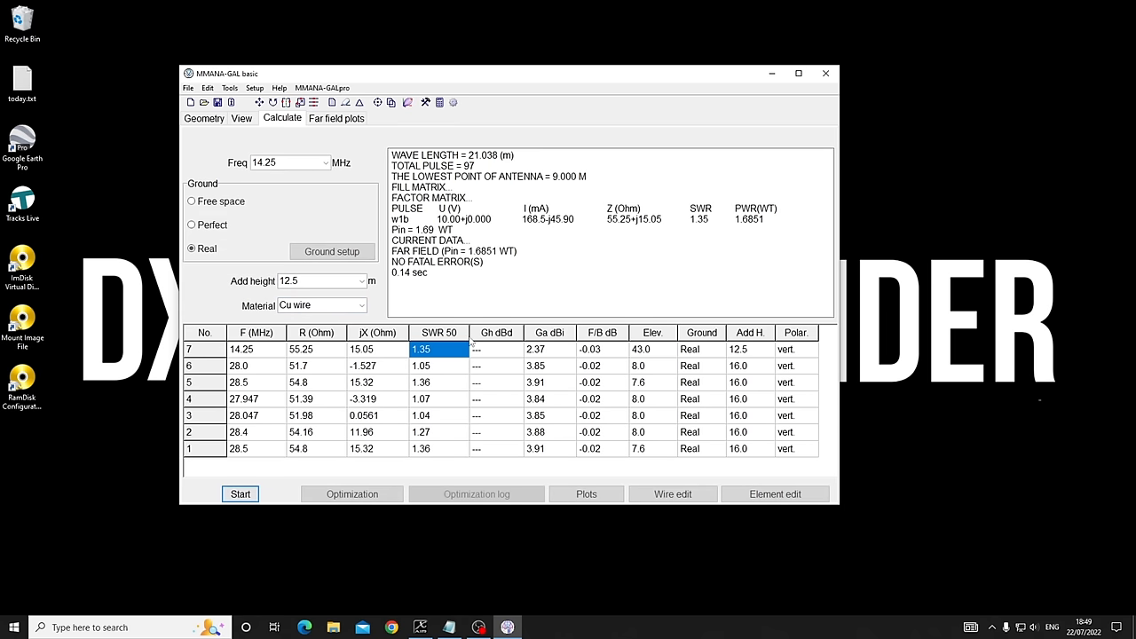
pyautogui.click(336, 118)
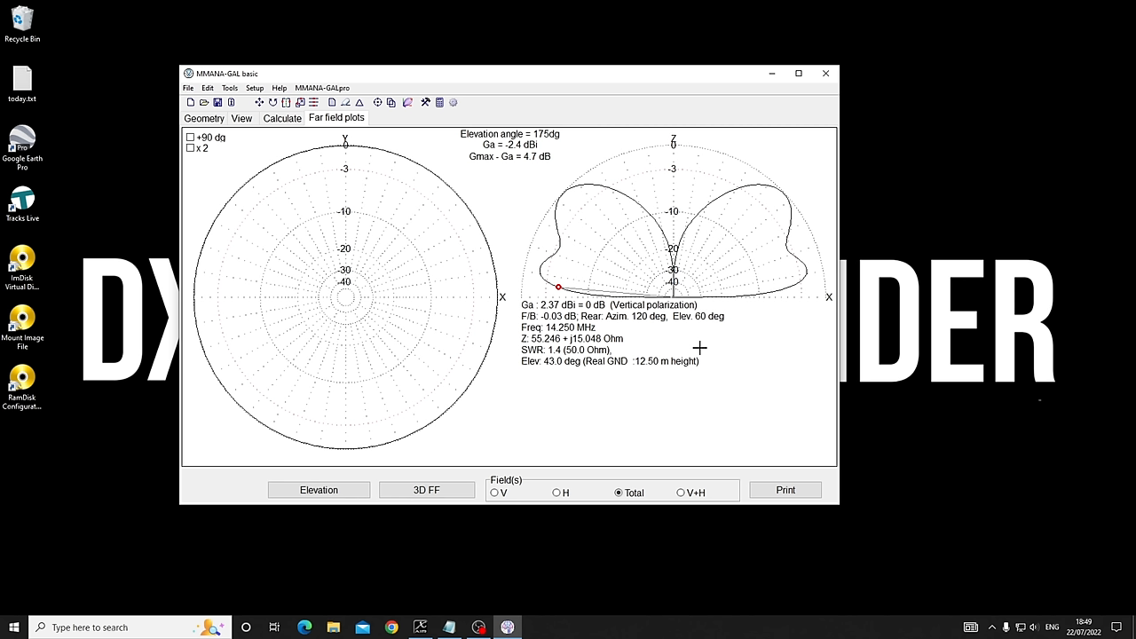
# Step: Recalculate at 30 m height and view the far-field pattern showing 3.5 dBi
pyautogui.click(281, 118)
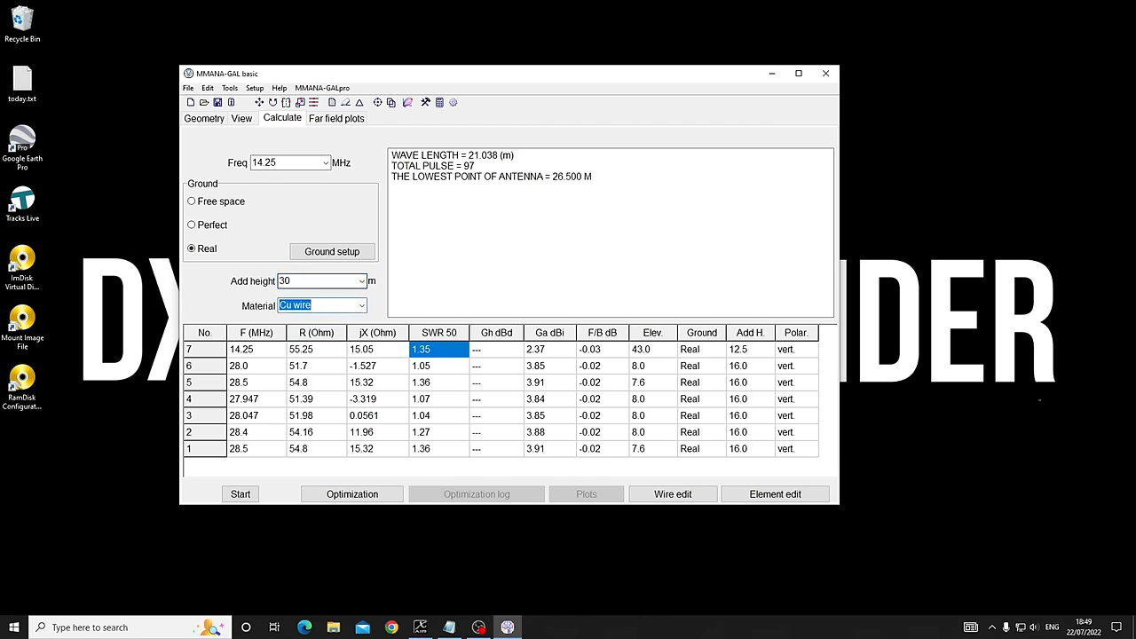
pyautogui.click(239, 493)
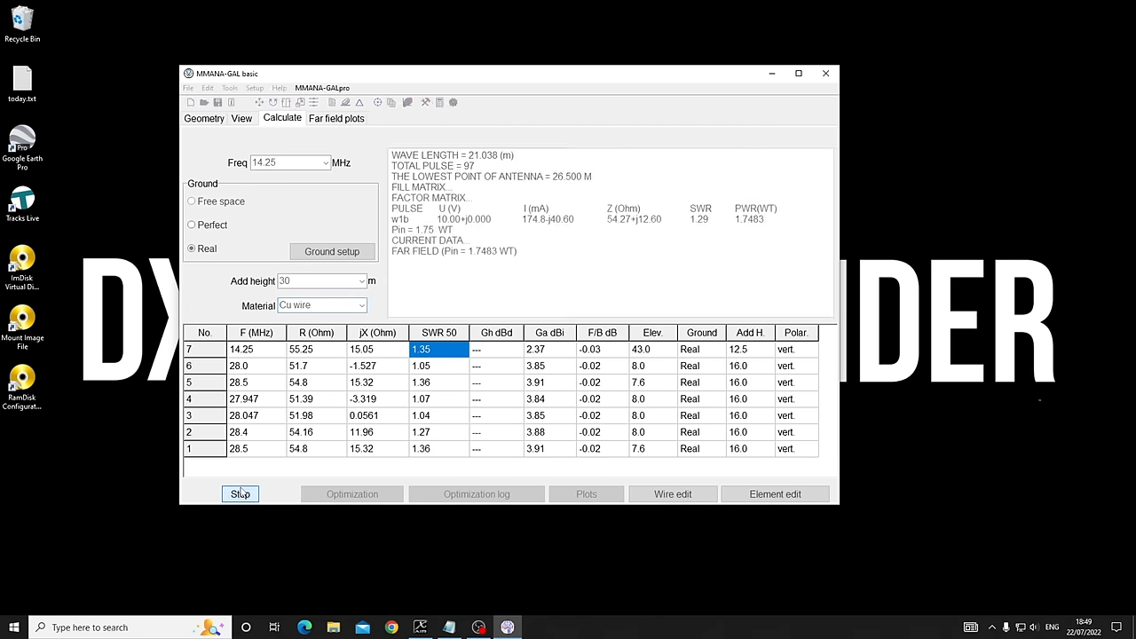
pyautogui.click(336, 118)
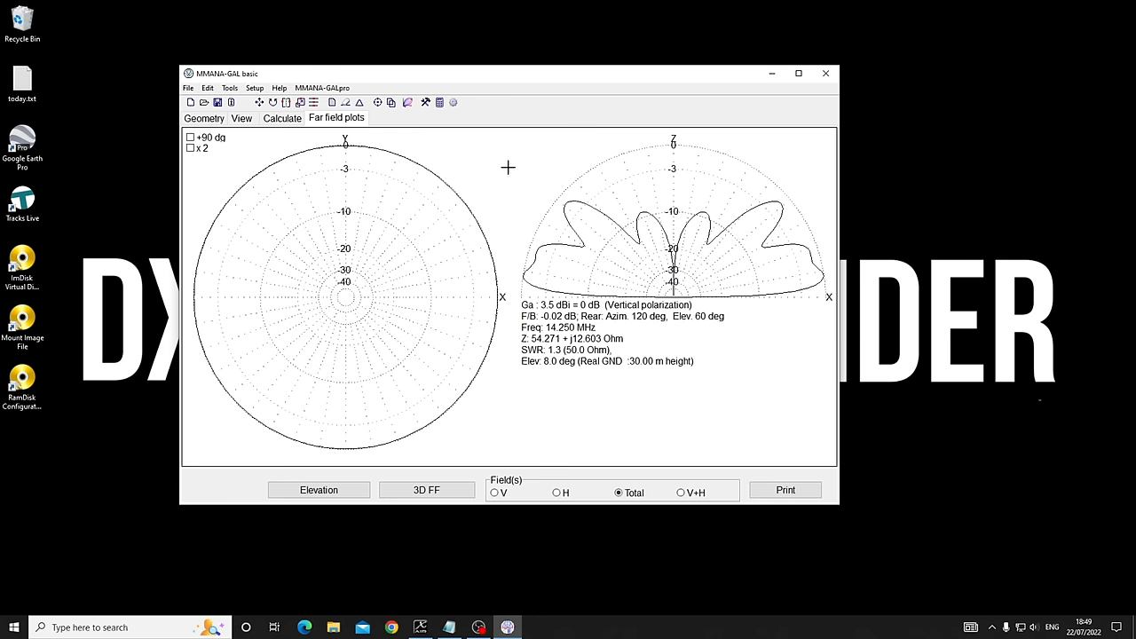